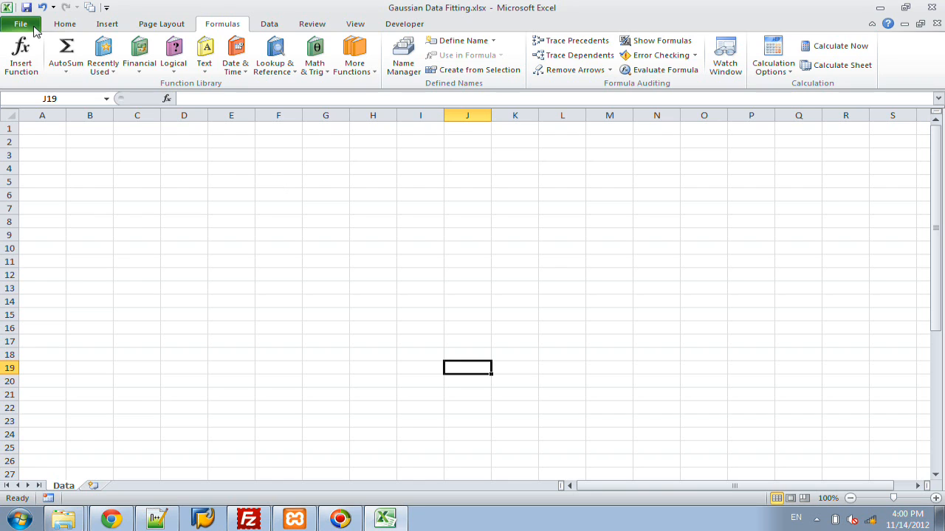
Step: Enable the Solver Add-in in the Excel Add-ins manager and close the options windows
click(20, 24)
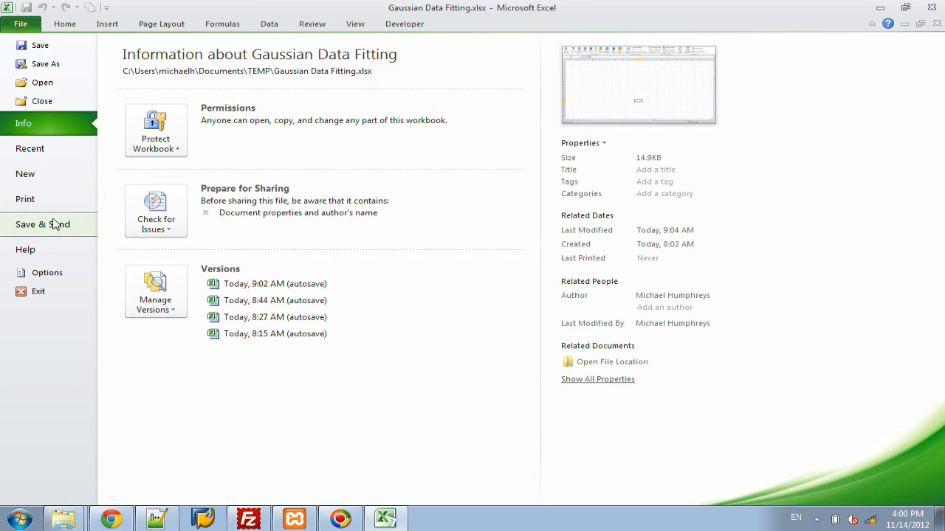
click(47, 272)
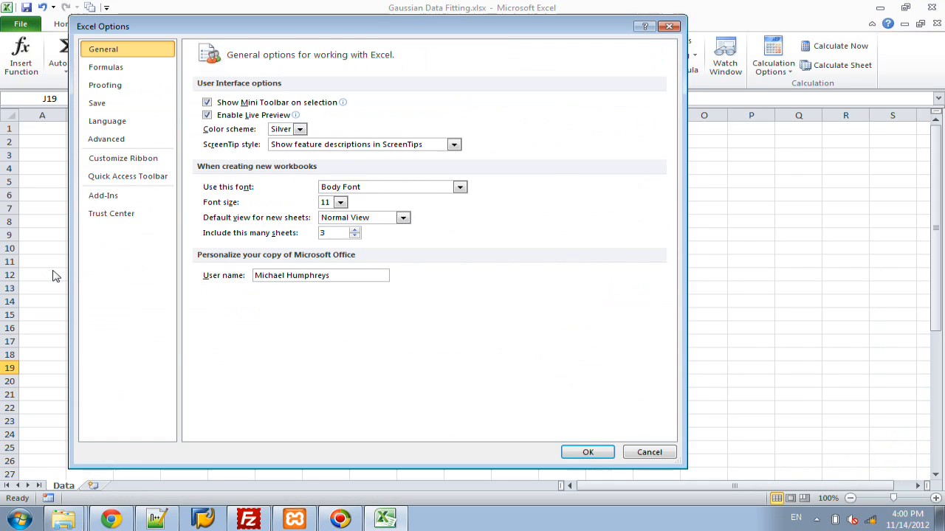
mouse_move(116, 195)
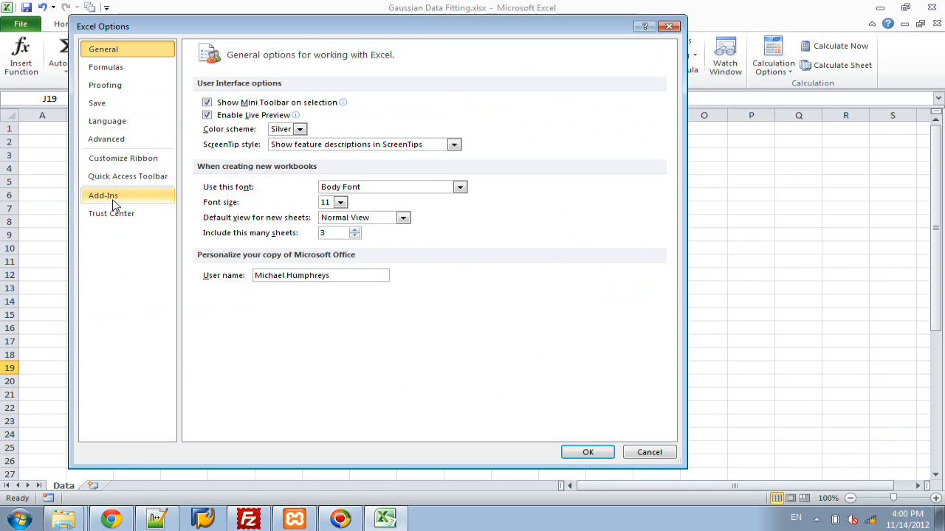
click(104, 195)
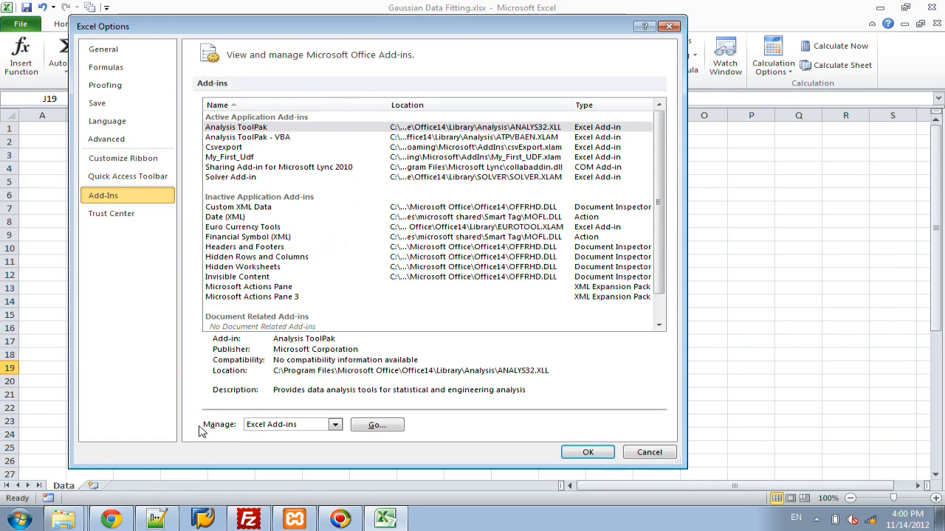
mouse_move(316, 434)
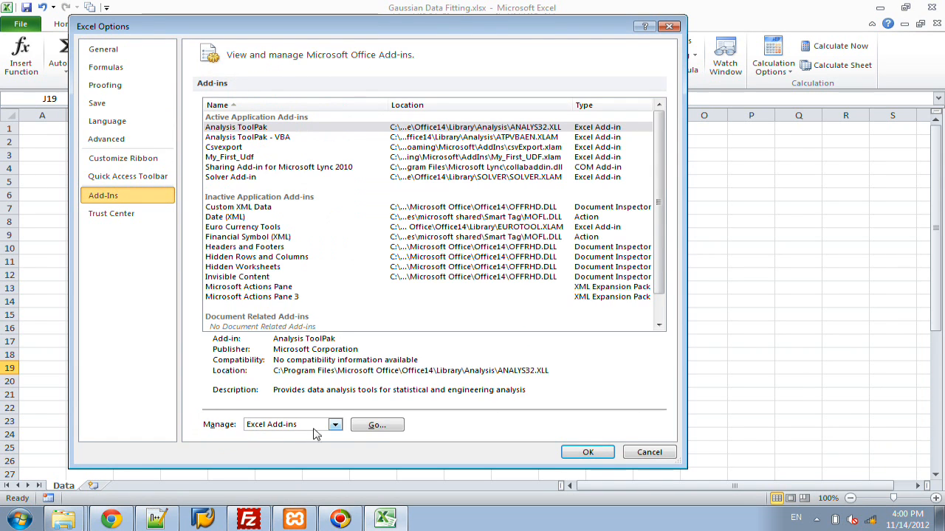
click(377, 425)
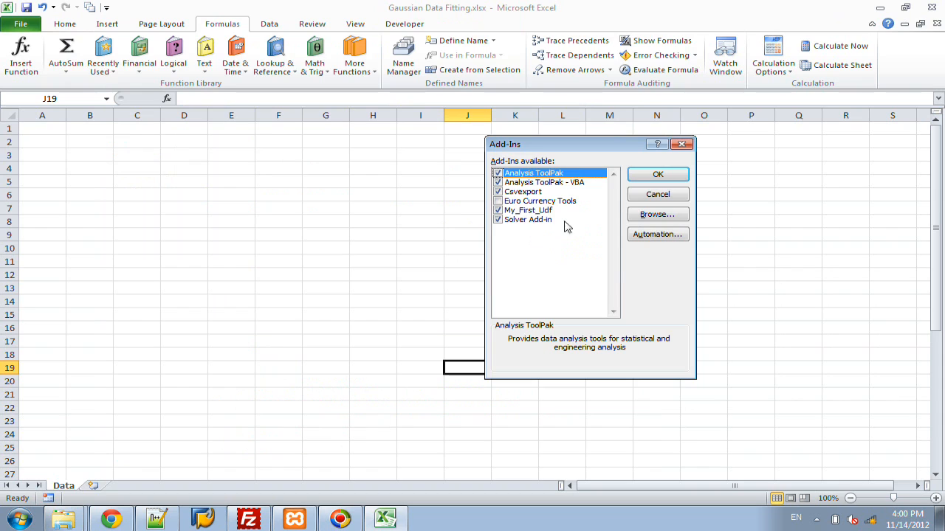
mouse_move(540, 198)
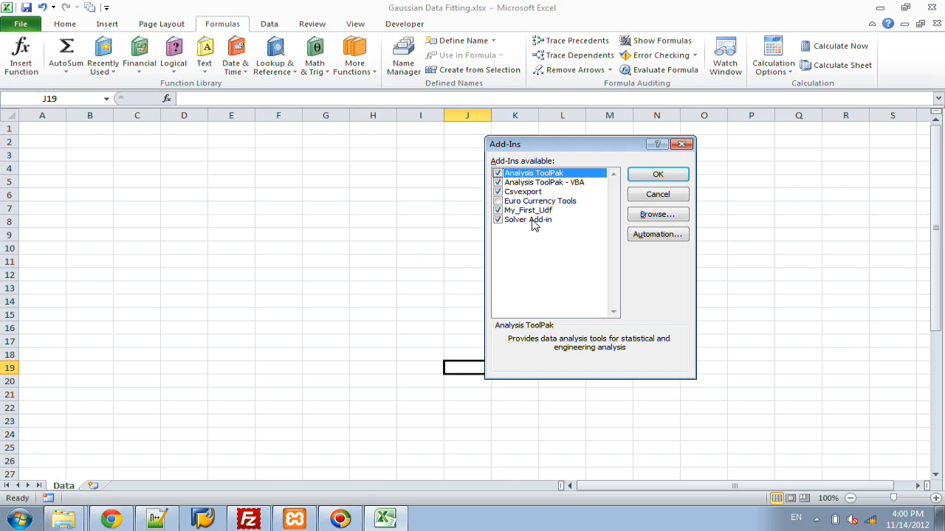
mouse_move(502, 227)
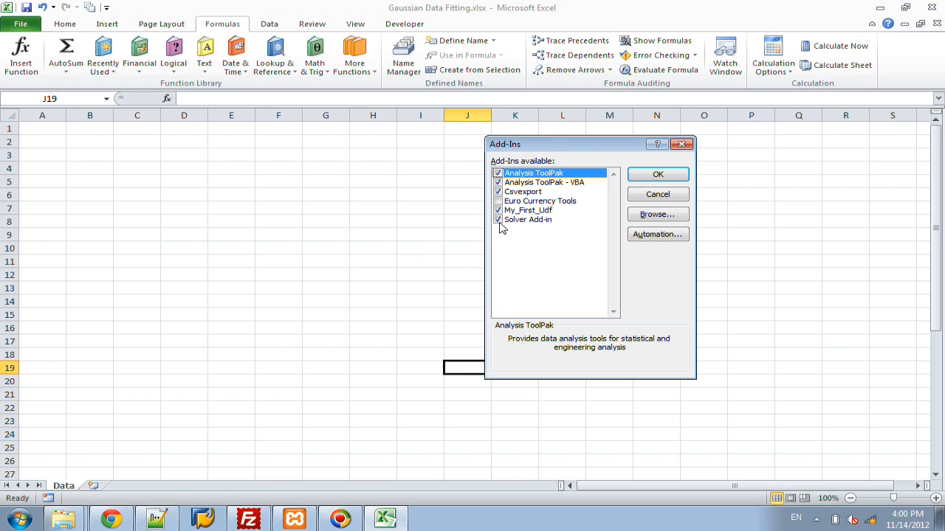
click(655, 175)
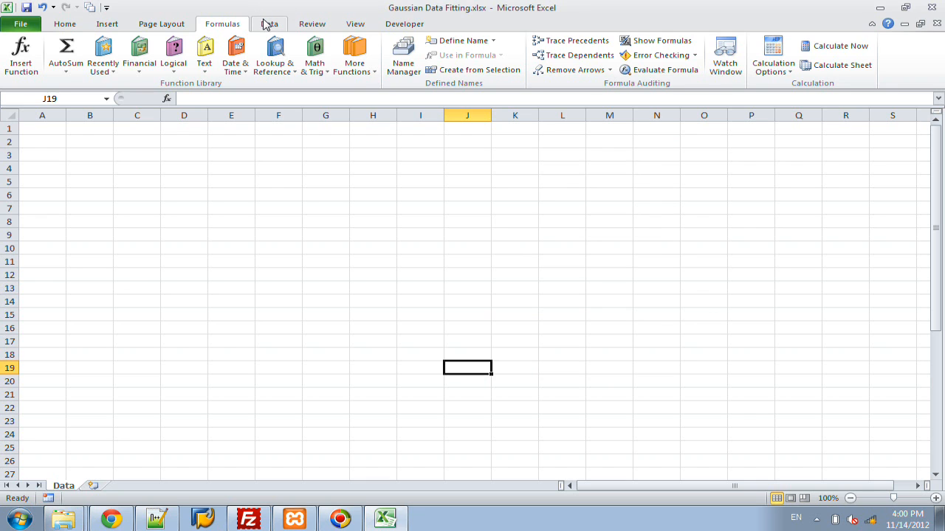
Step: Show the Data ribbon where Solver now sits beside Data Analysis
click(269, 23)
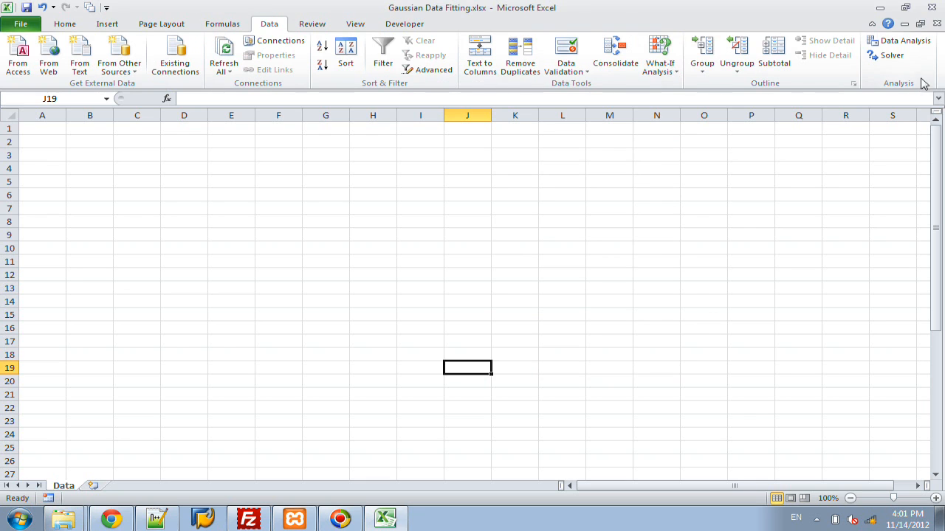
mouse_move(892, 54)
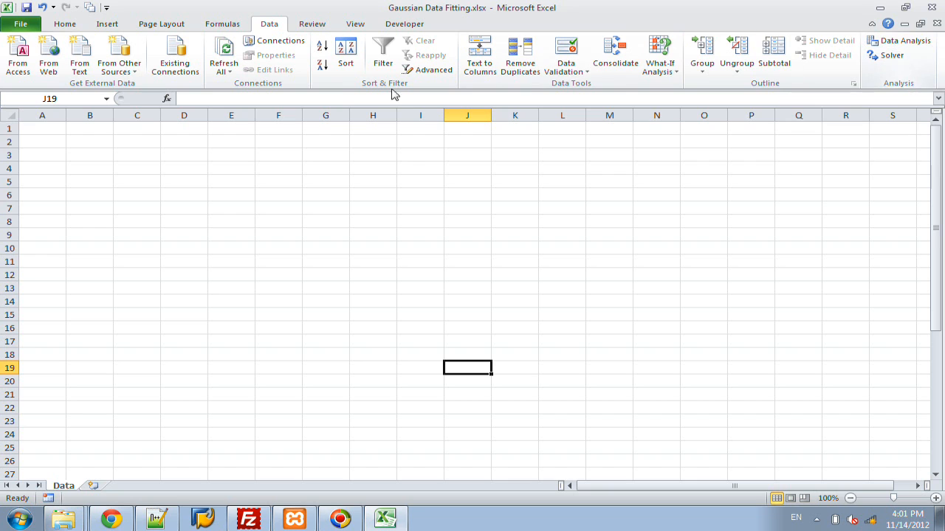
Step: Enter headers x and f(x) in A4:B4 and the starting value -2 in A5
click(41, 168)
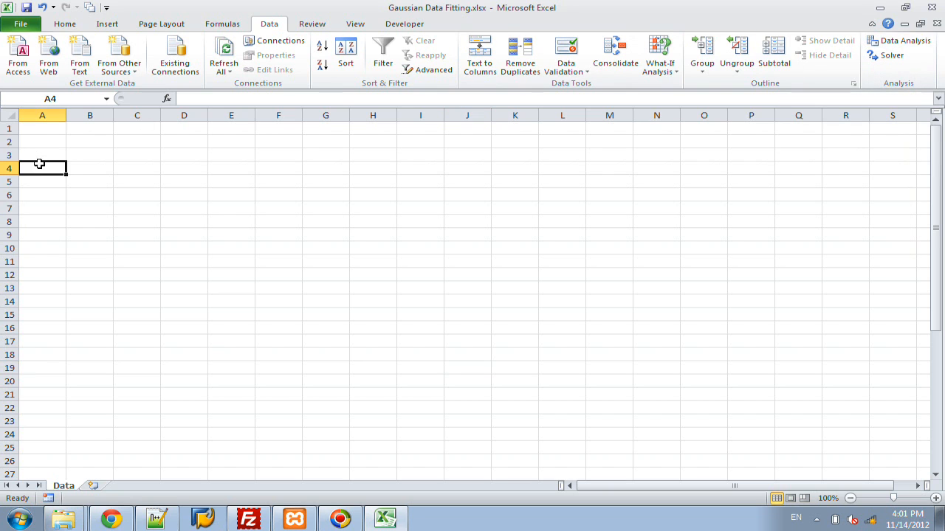
text(x)
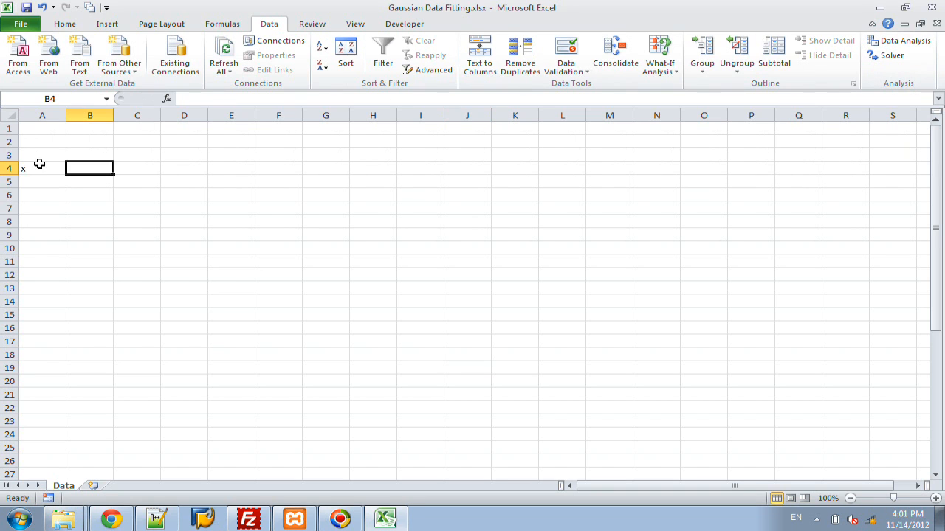
text(f(x))
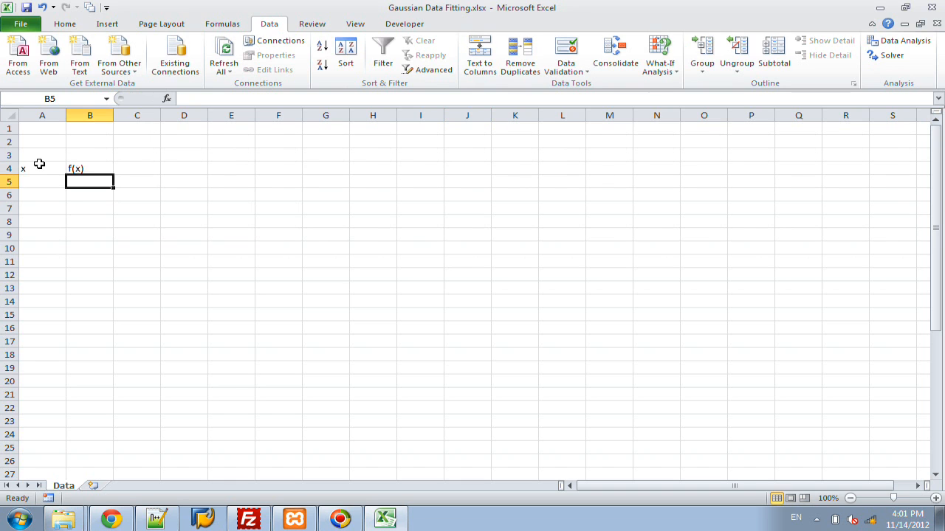
text(-2)
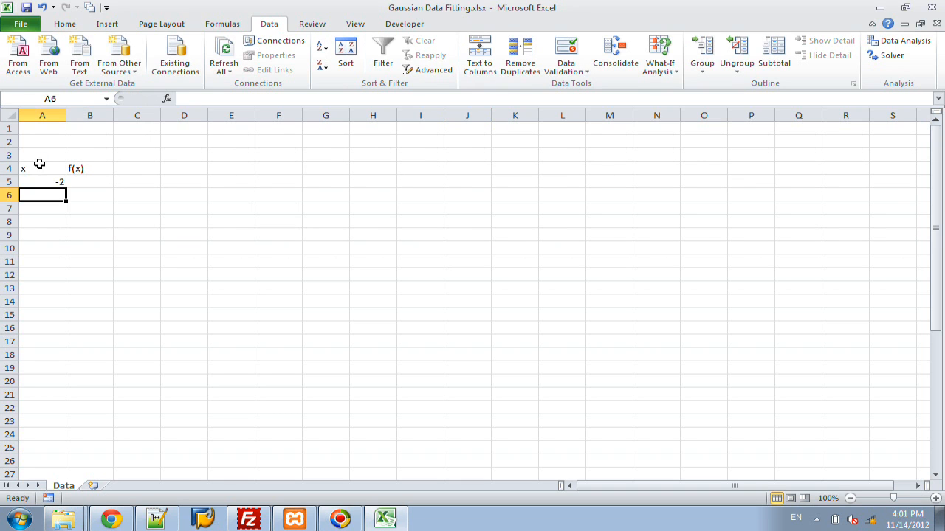
Step: Build the =A5+0.1 increment formula in A6 so column A rises in steps of 0.1
text(=)
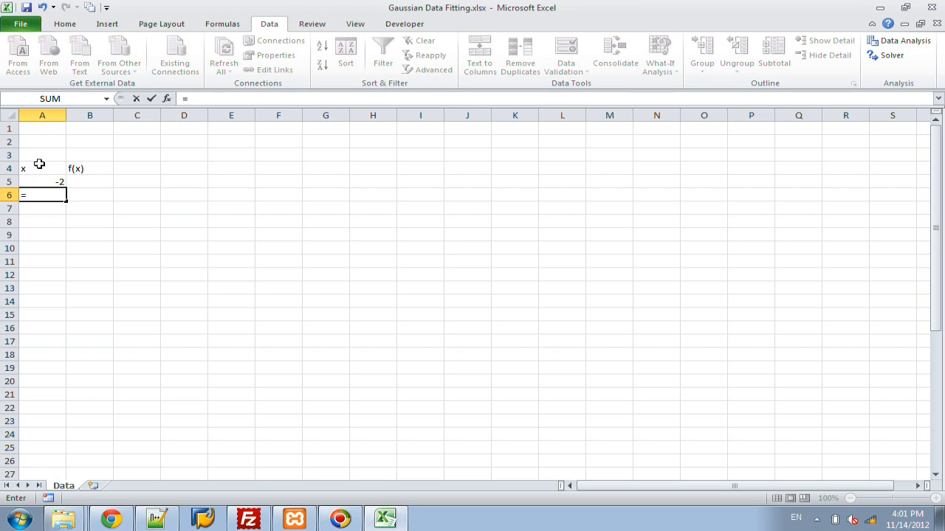
text(+)
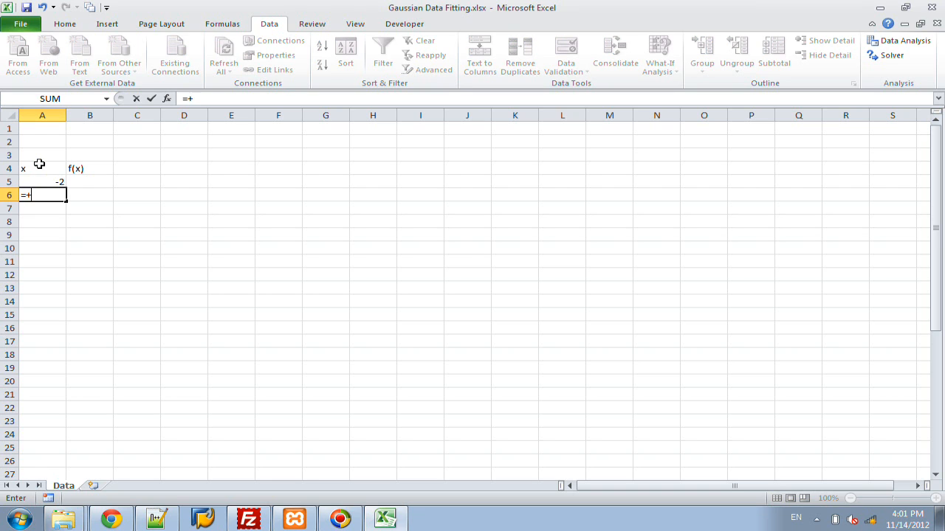
click(41, 181)
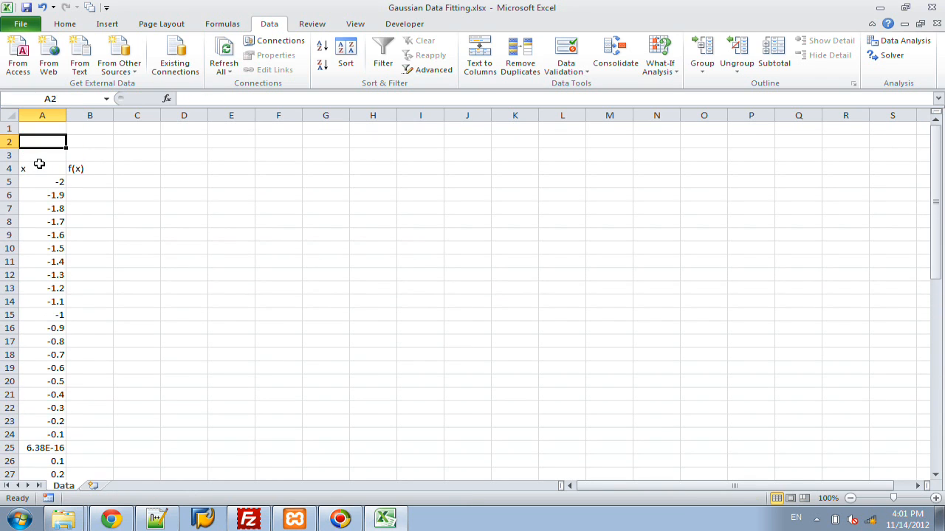
Step: Select B5 and scroll the Wikipedia Gaussian article down to the f(x) formula with a, b, c
click(91, 182)
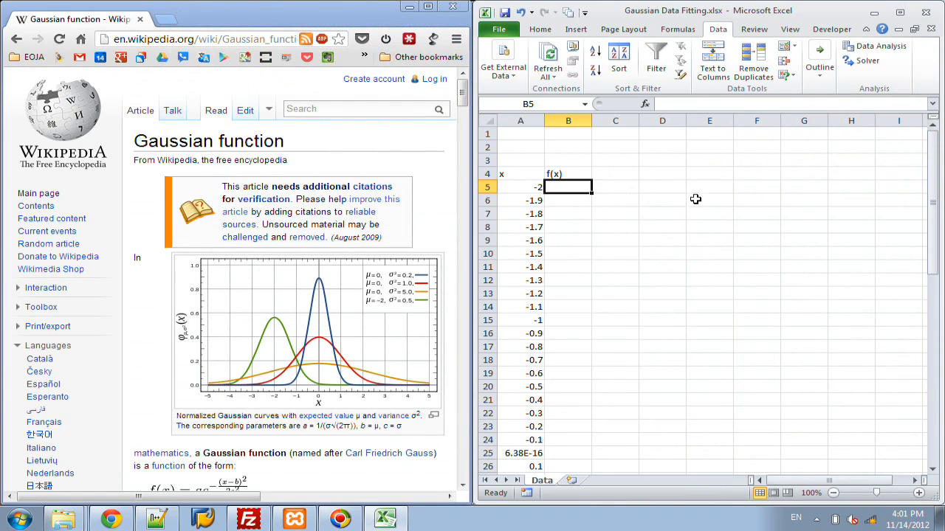
scroll(down, 3)
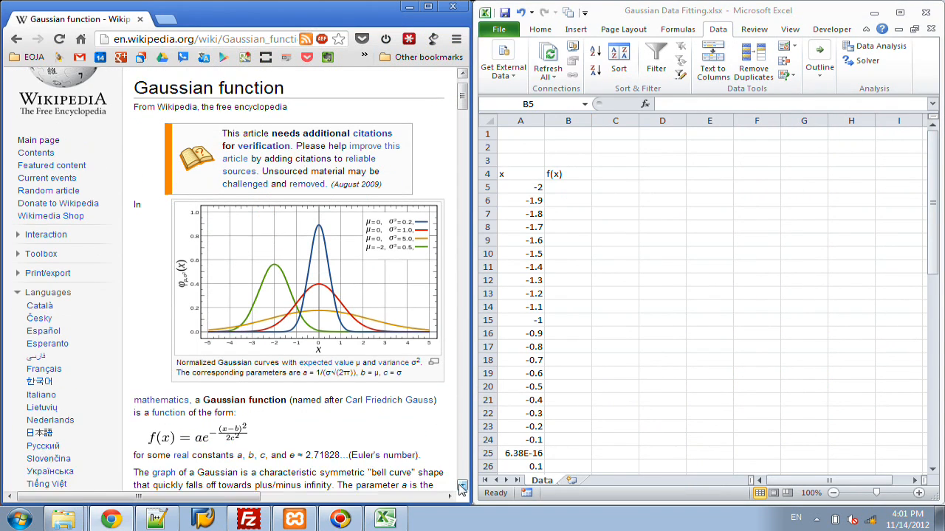
scroll(down, 3)
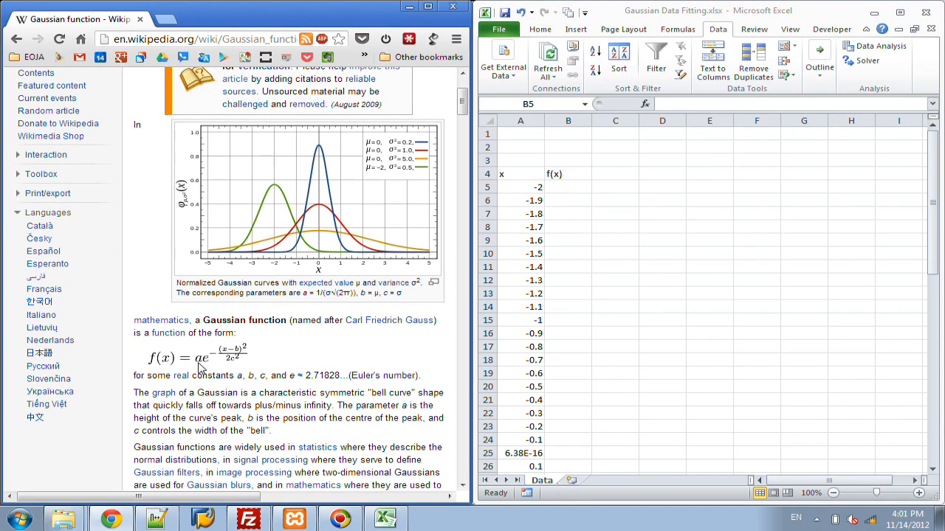
mouse_move(234, 368)
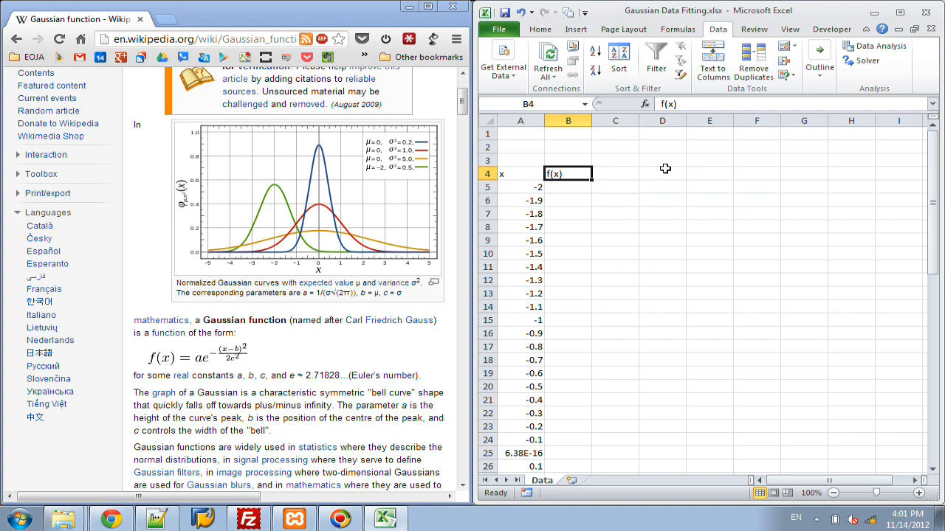
Step: Label the Gaussian parameters a, b and c across row 1 and return to A2
text(b)
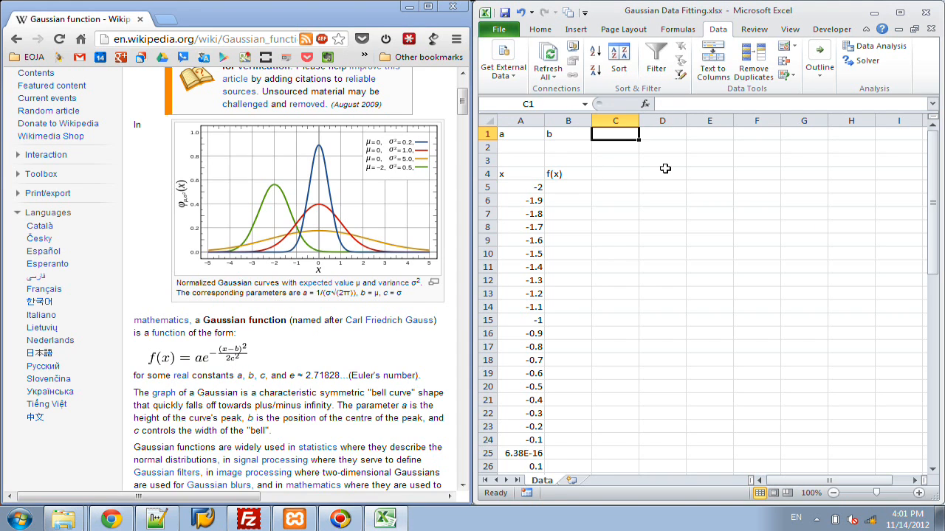
click(519, 148)
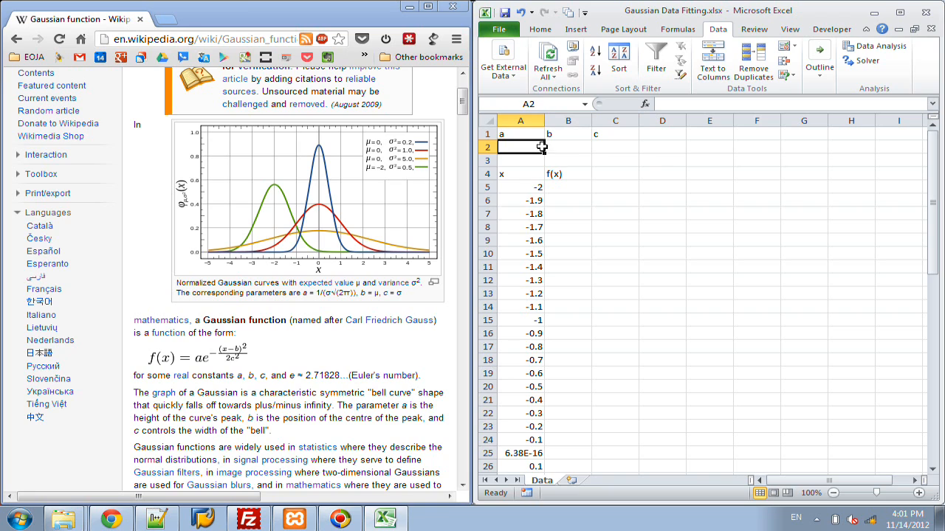
click(614, 148)
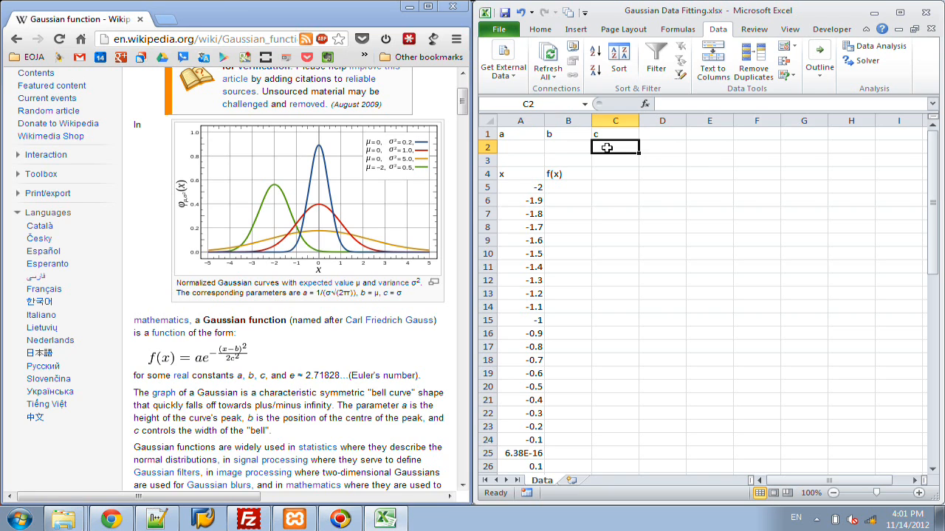
click(520, 148)
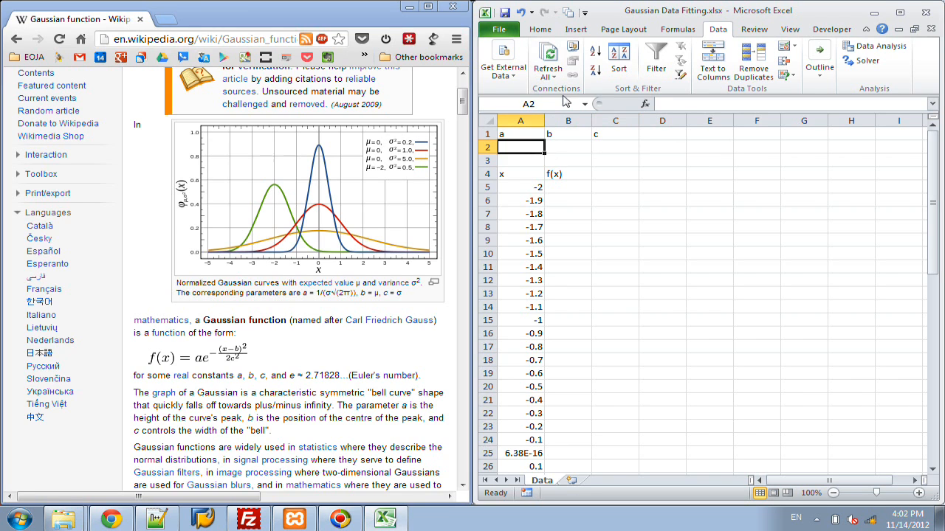
mouse_move(532, 103)
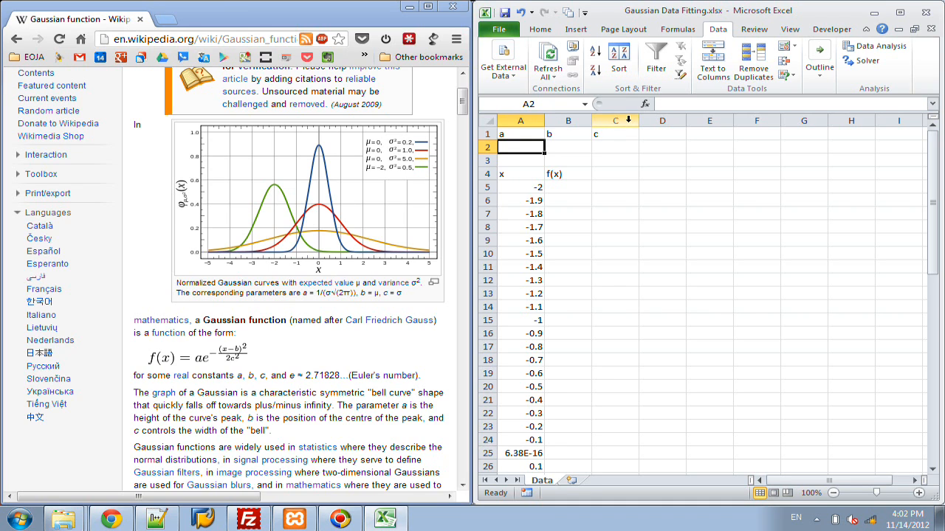
Step: Name the parameter cells and enter a = 0.5, b = 0.7 and c = 0.9 in row 2
click(528, 103)
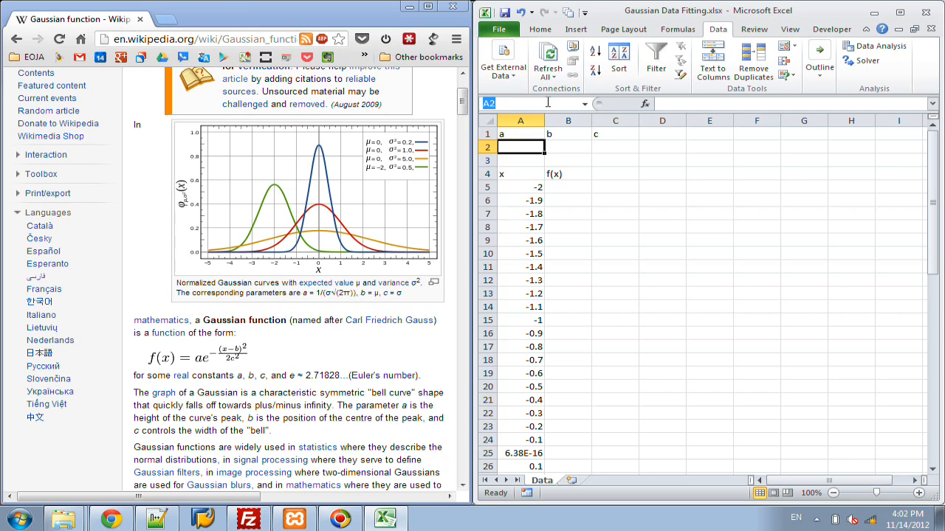
click(567, 146)
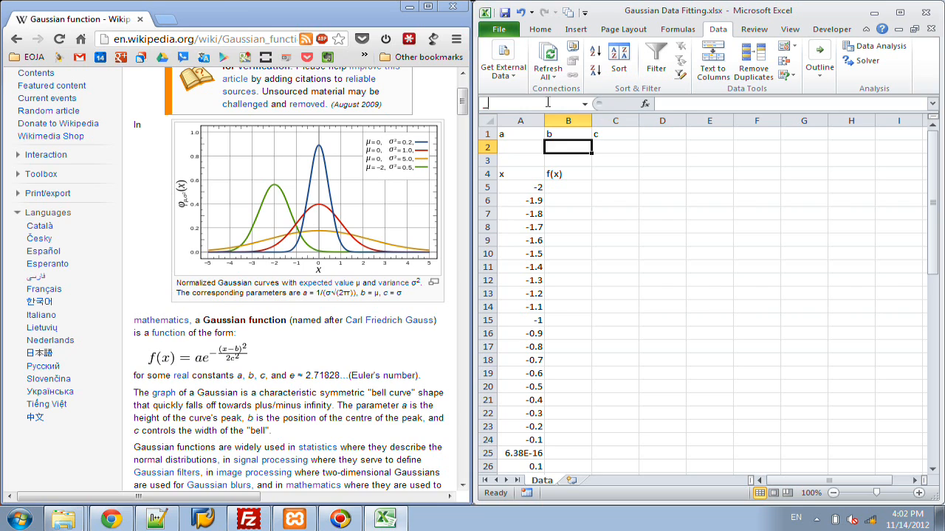
click(614, 146)
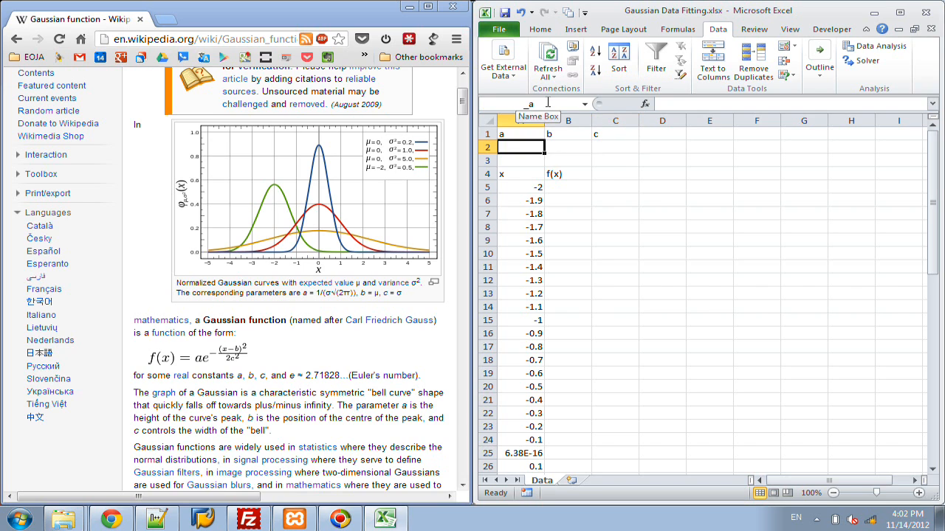
text(0.5)
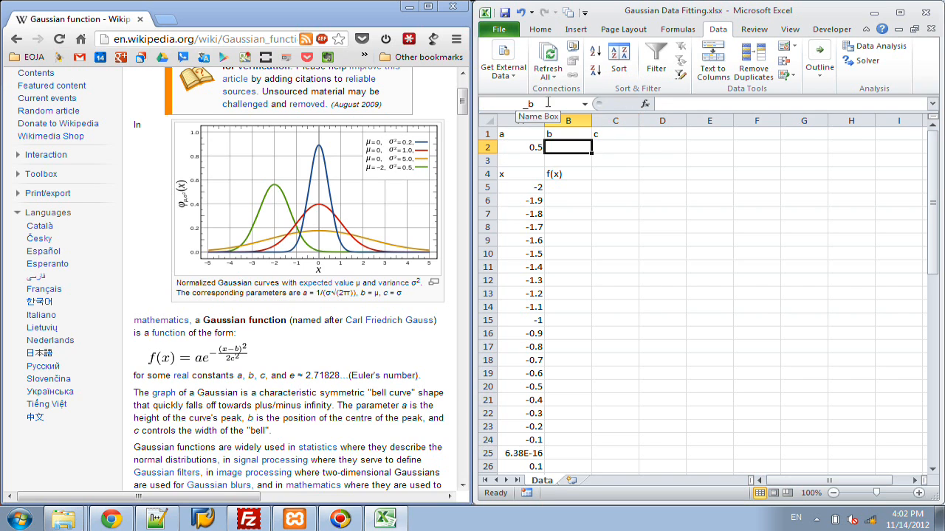
text(.9)
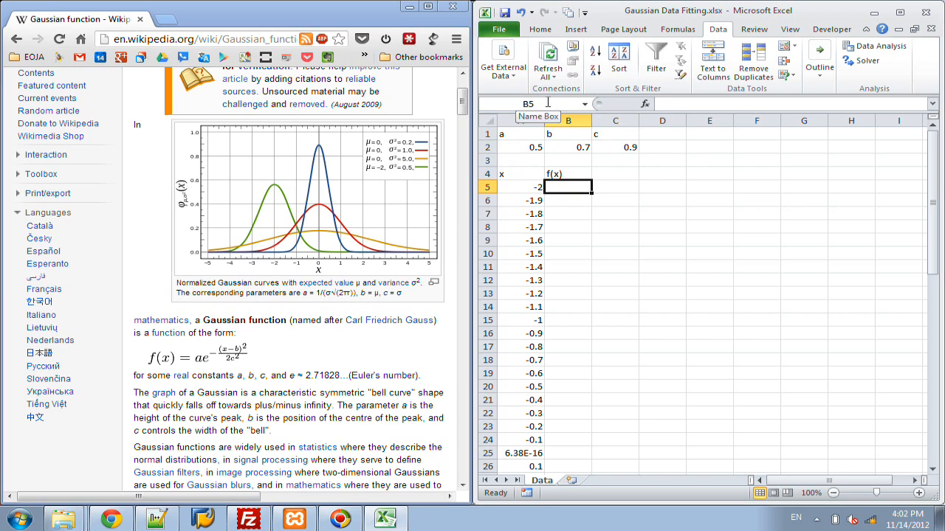
Step: Start the Gaussian formula in B5 as =_a*EXP(1)^(-(( referencing the x value in A5
text(=)
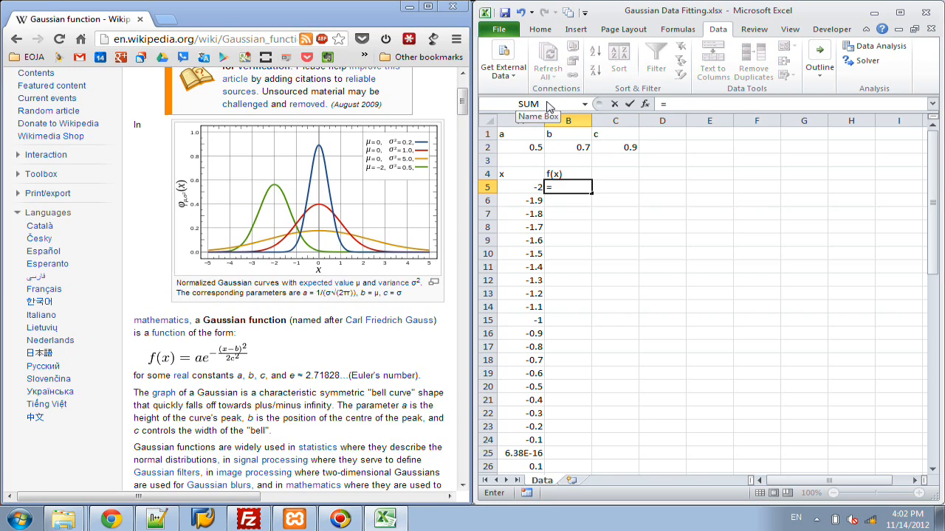
text(_a)
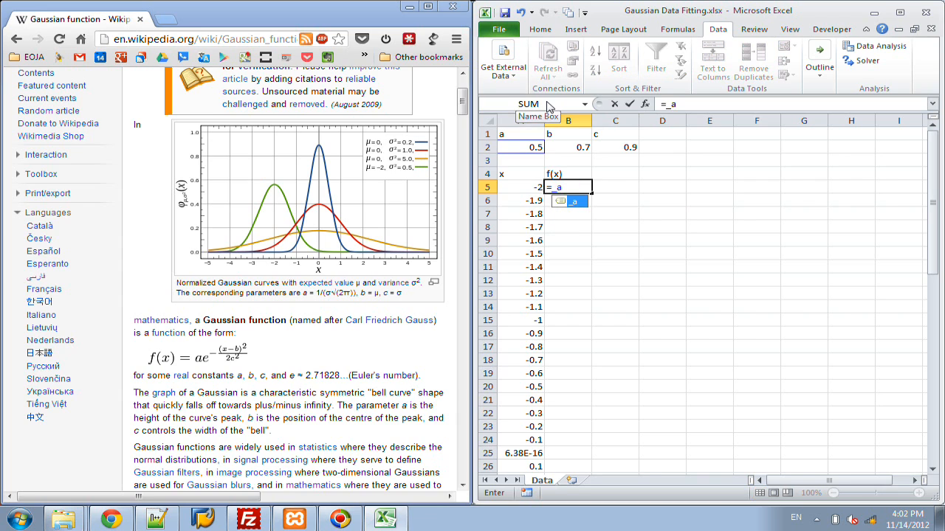
text(*exp()
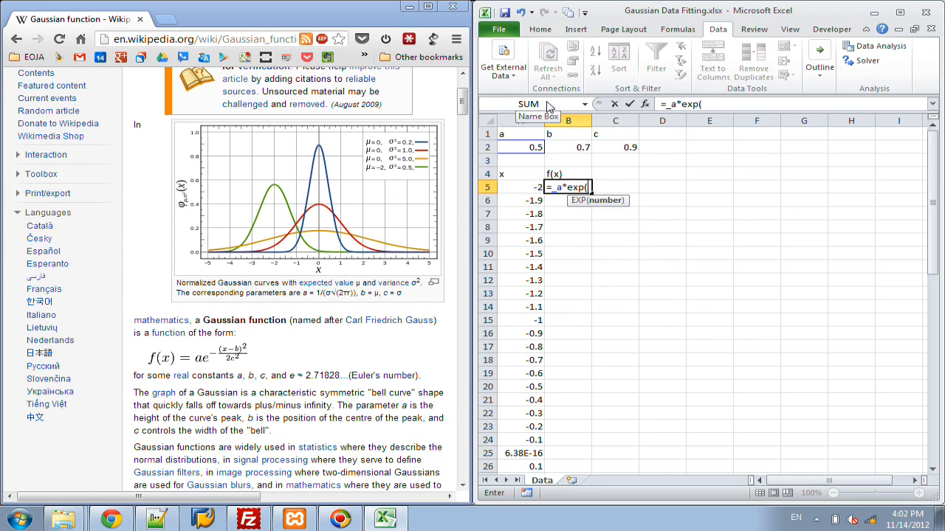
text(1)
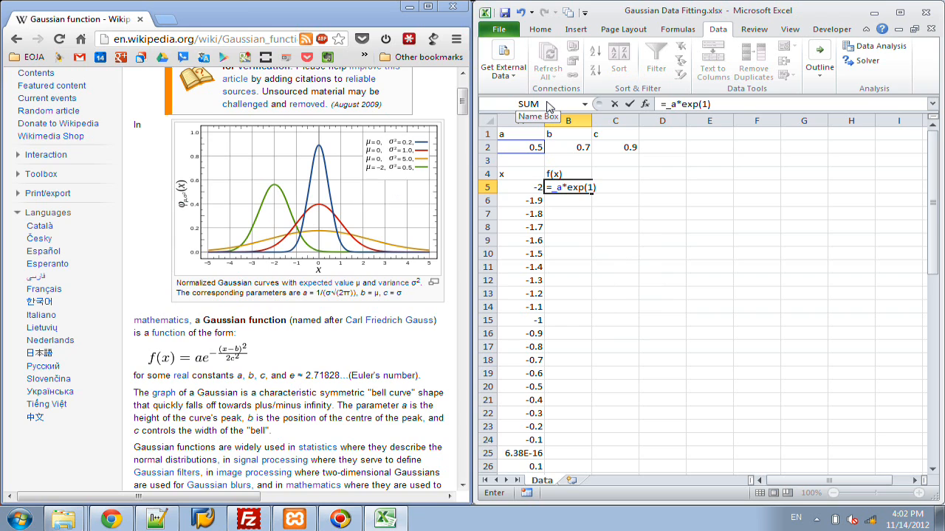
text(^)
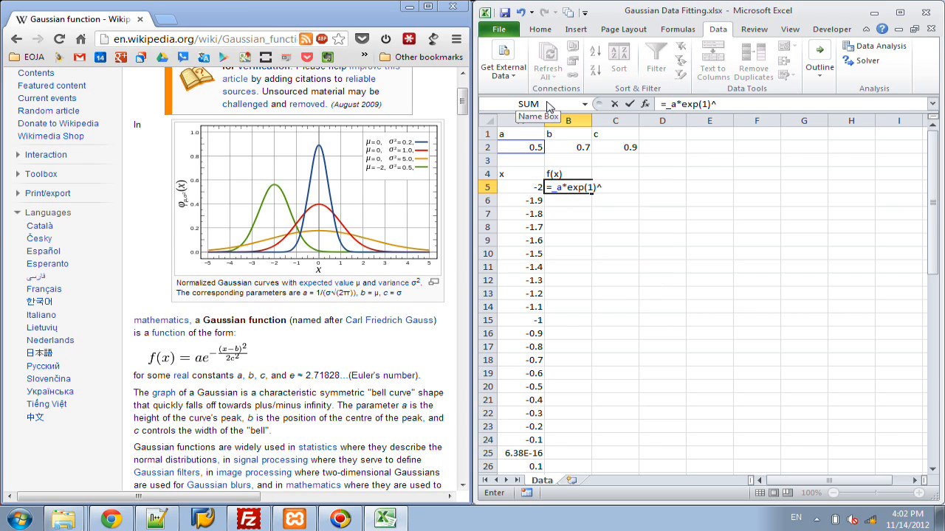
text(-(()
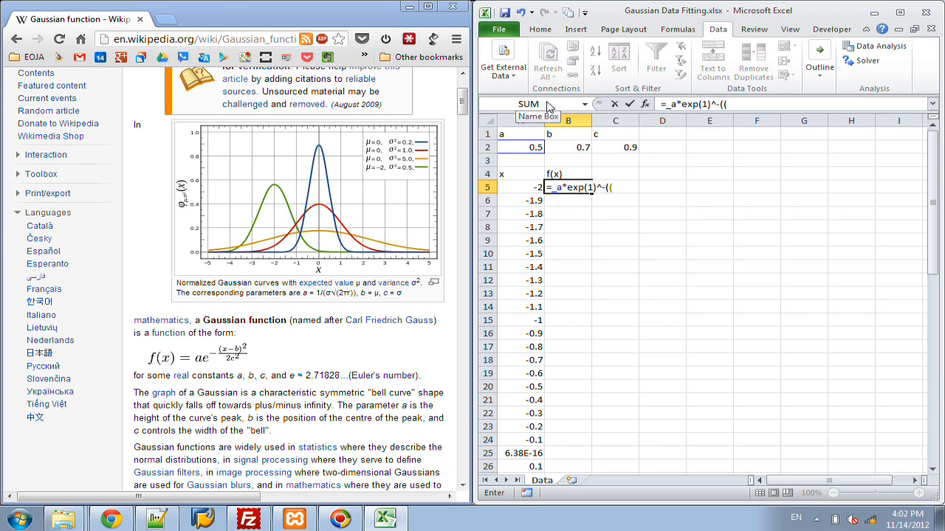
click(523, 186)
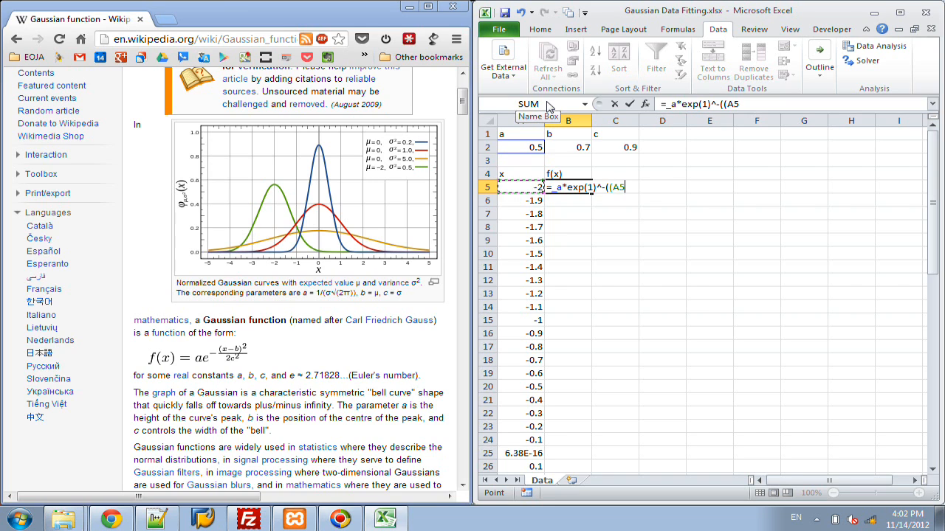
Step: Complete the exponent -((A5-_b)^2/(2*_c^2)) giving 0.005554, and select the cells below to fill
text(-_b)
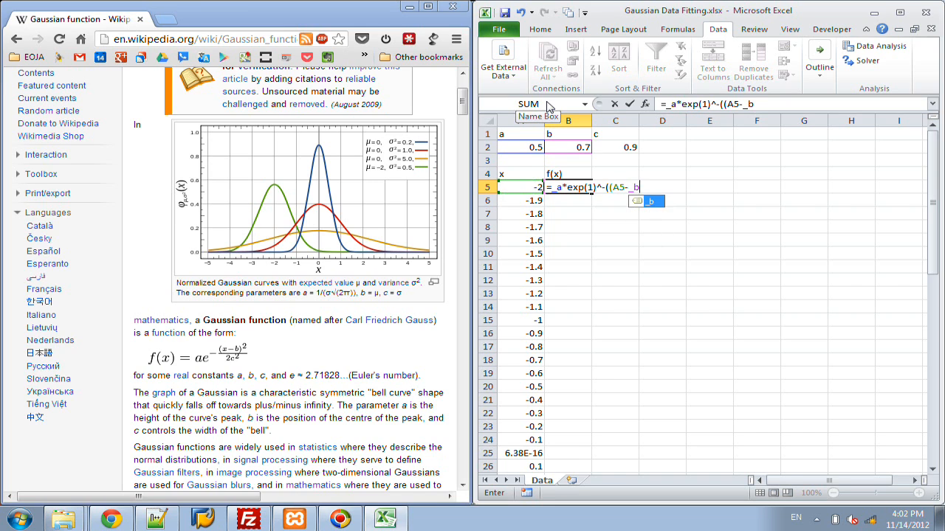
text(^)
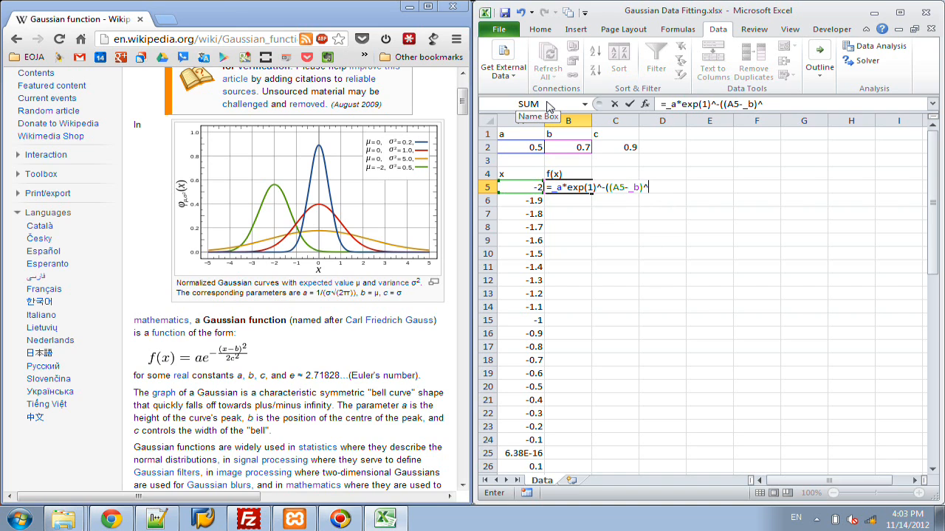
text(2/()
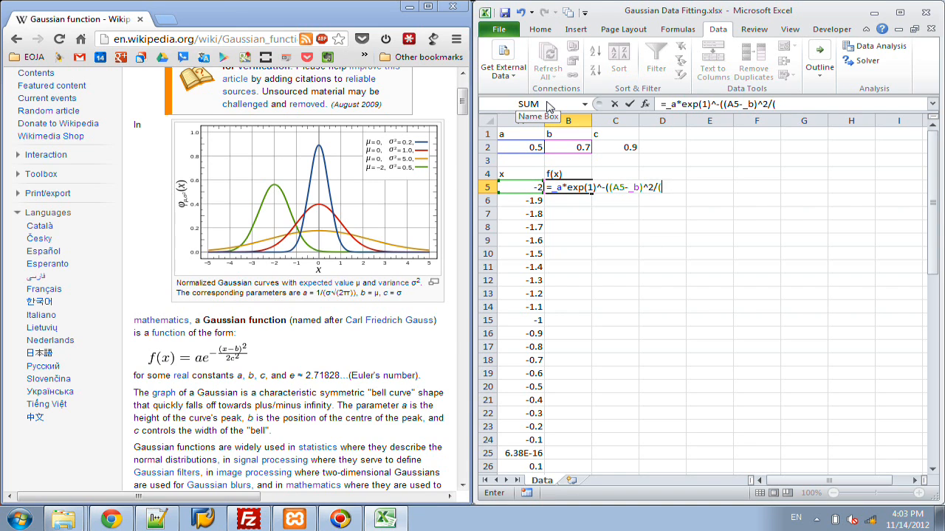
text(2*_c)
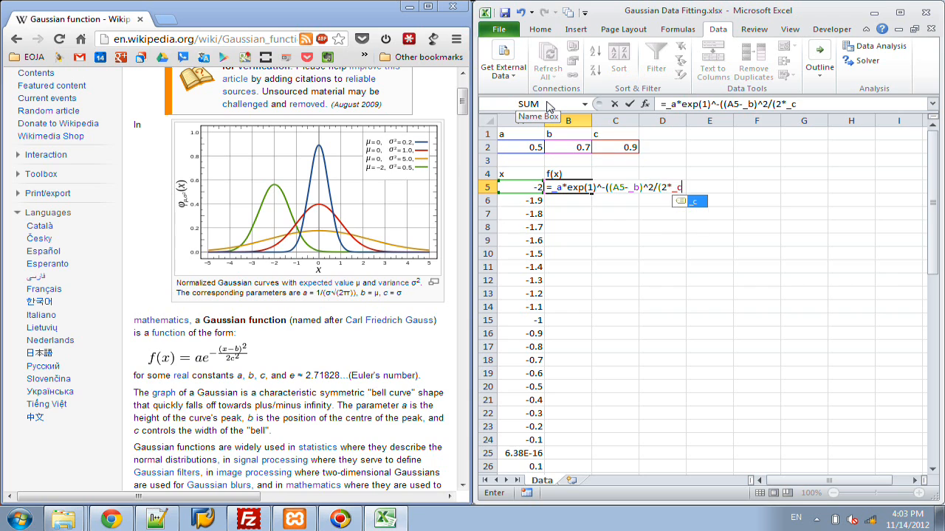
text(^2)))
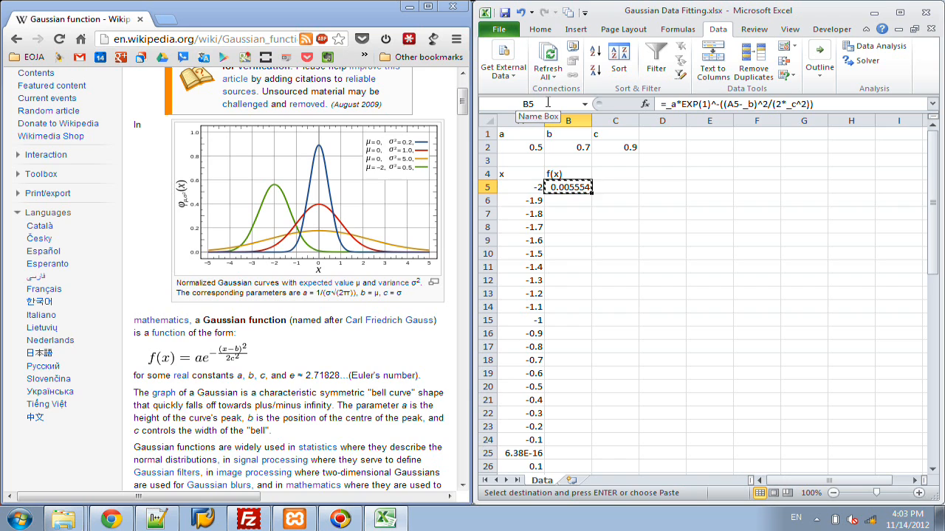
click(520, 186)
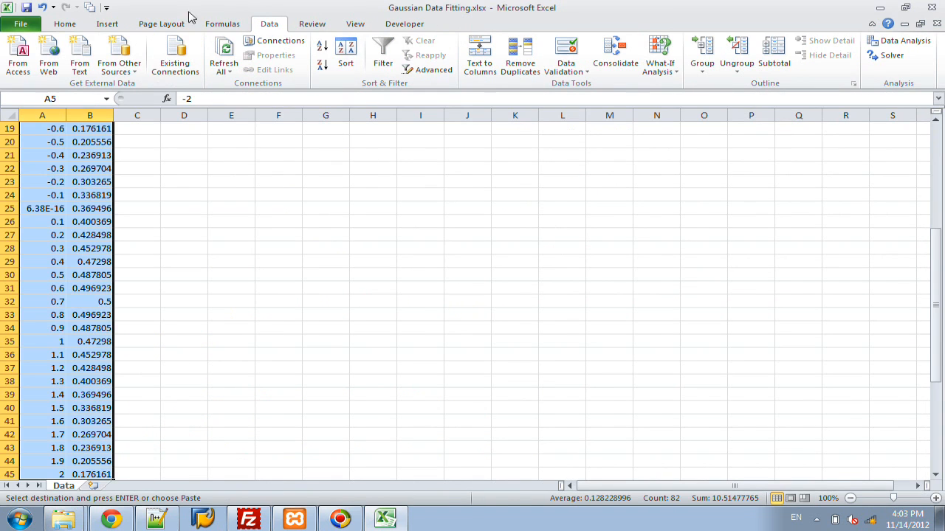
Step: Insert a markers-only scatter chart of f(x) against x from A5:B45
click(107, 24)
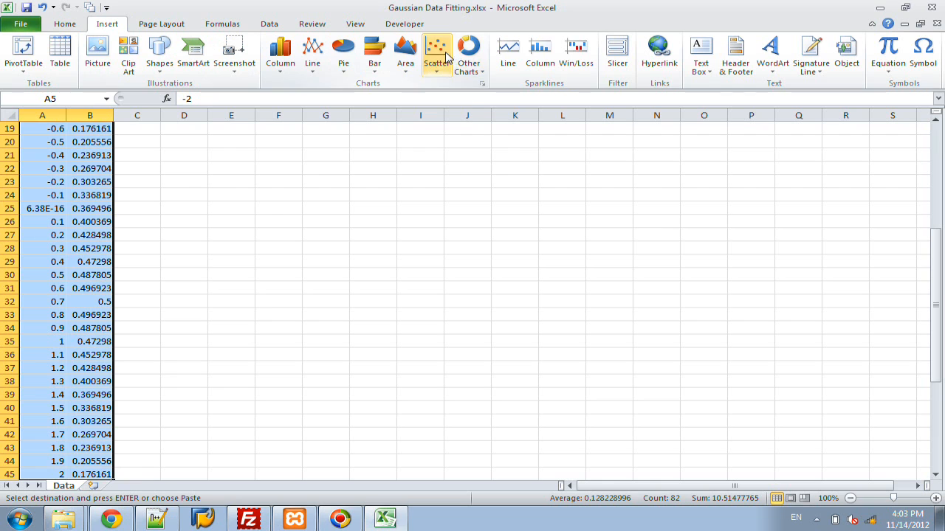
click(437, 56)
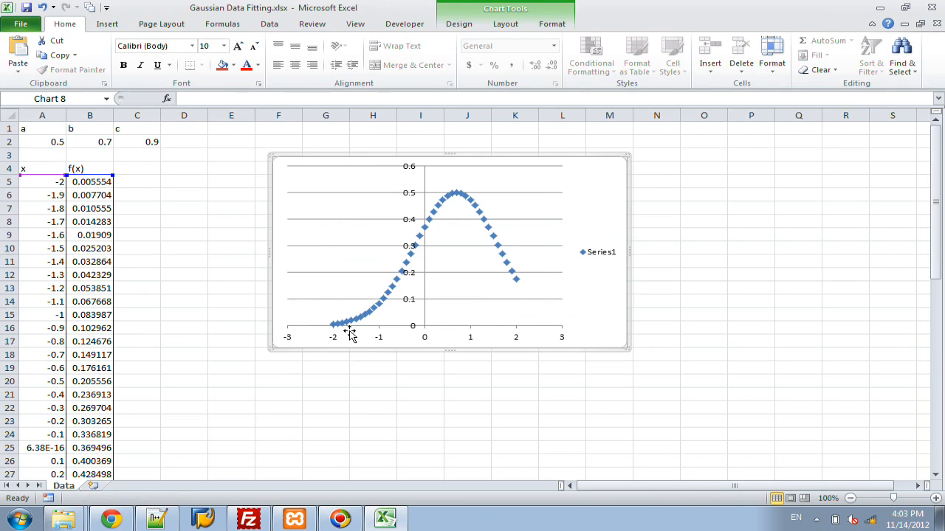
mouse_move(485, 198)
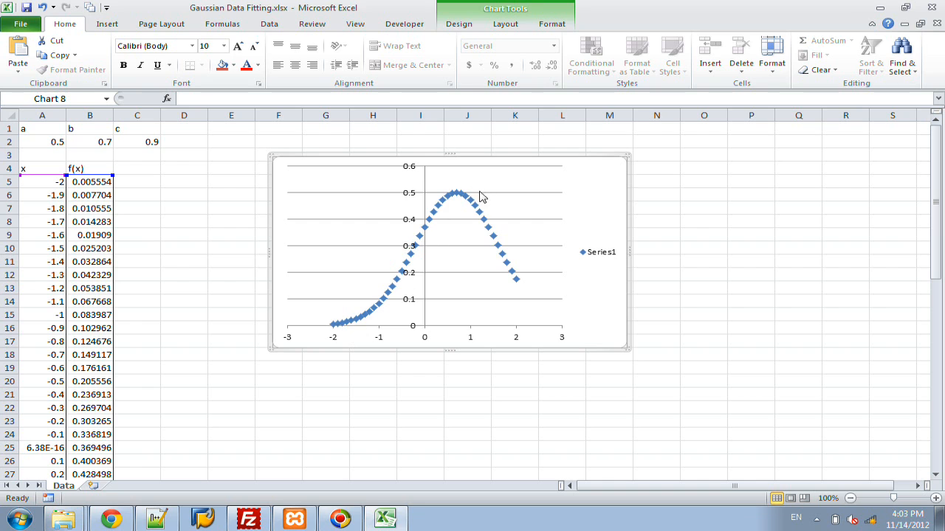
Step: Append +RAND()/15 to the B5 f(x) formula so the plotted points gain random noise
click(90, 182)
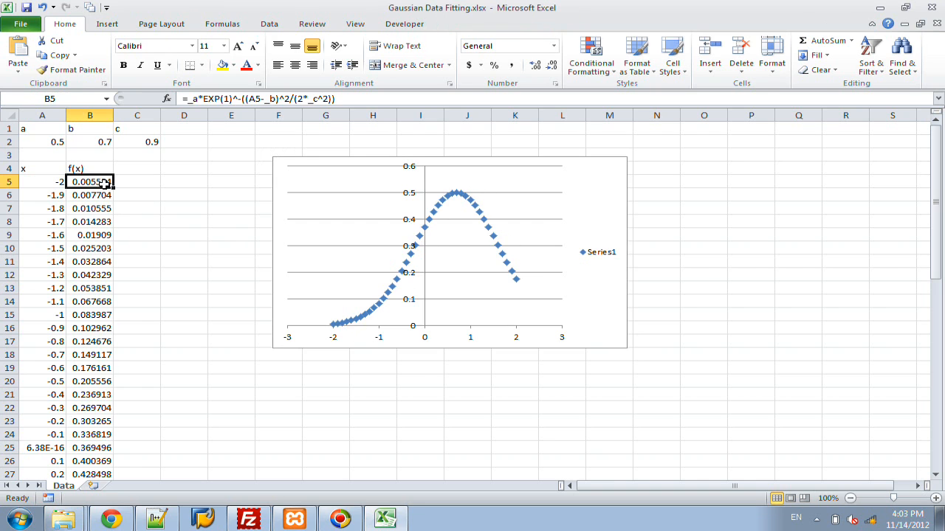
double_click(89, 181)
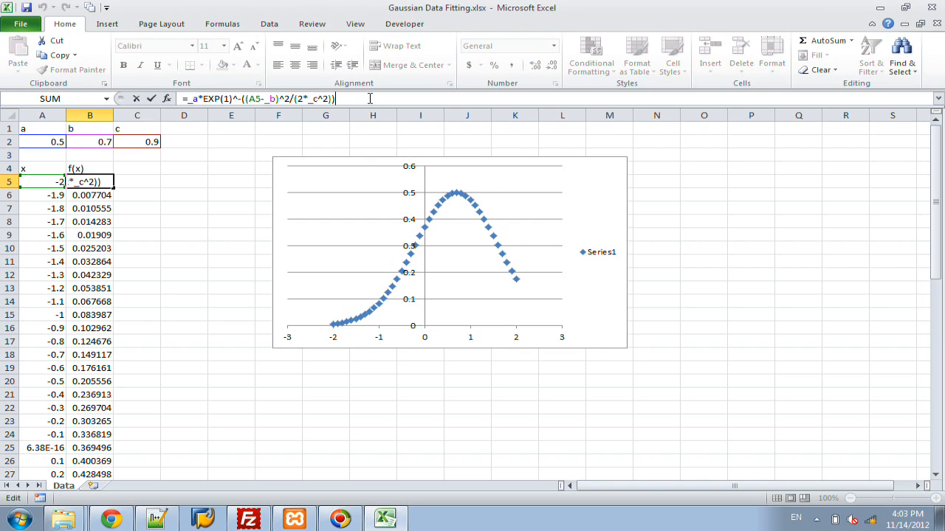
text(+rand())
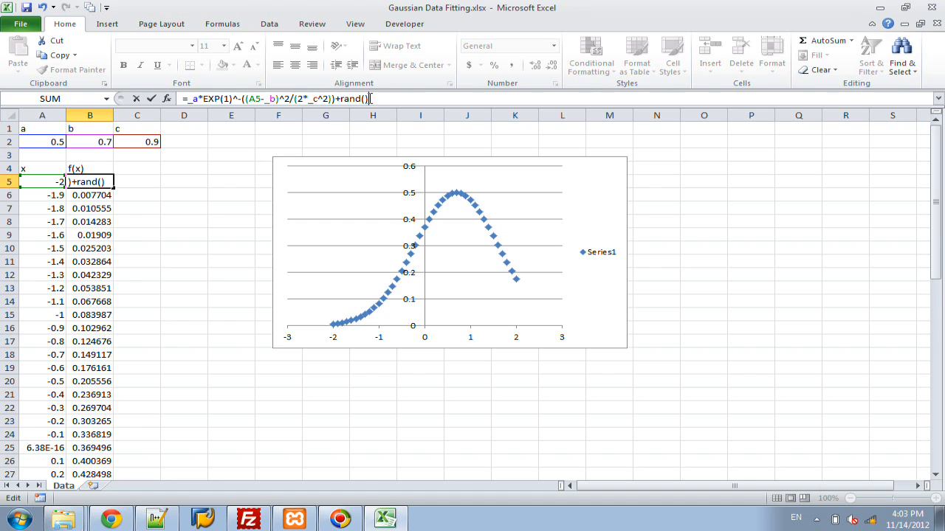
text(/)
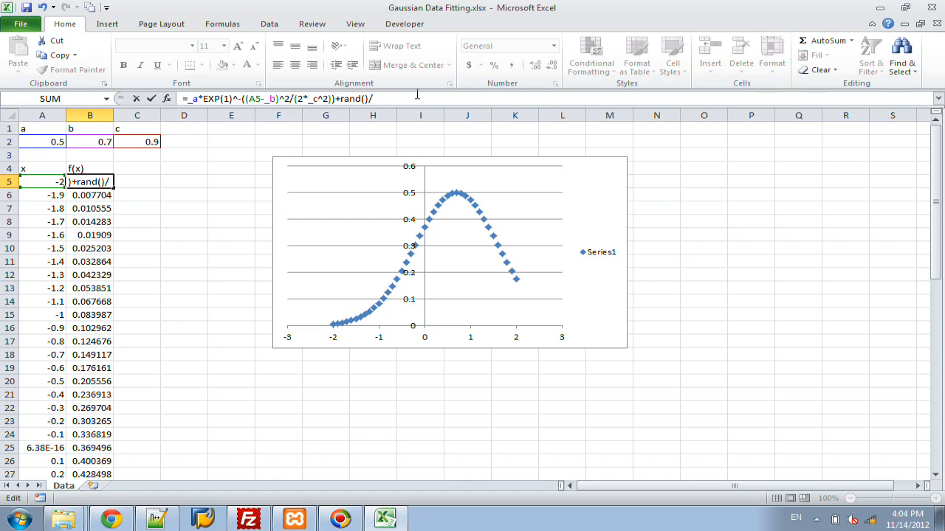
text(15)
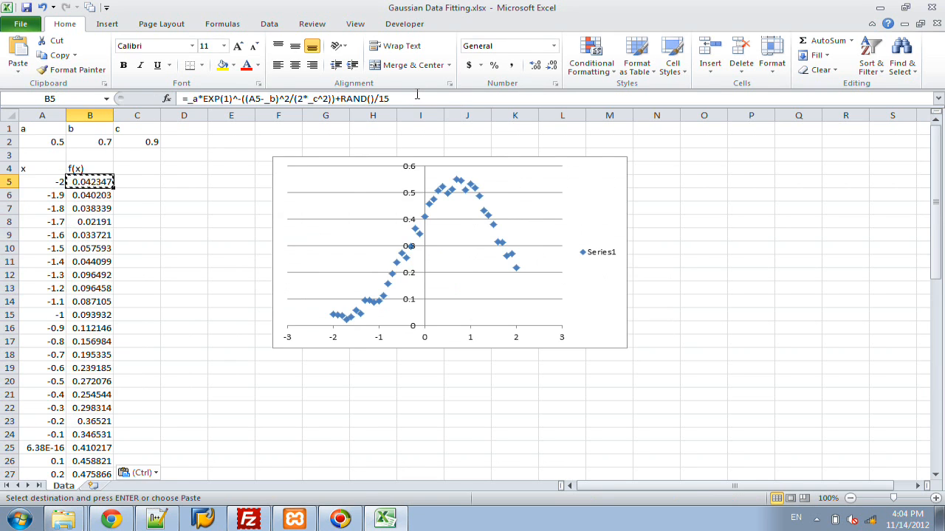
Step: Copy the f(x) heading from B4 and start a 'Trendline' column heading for the clean values
click(91, 169)
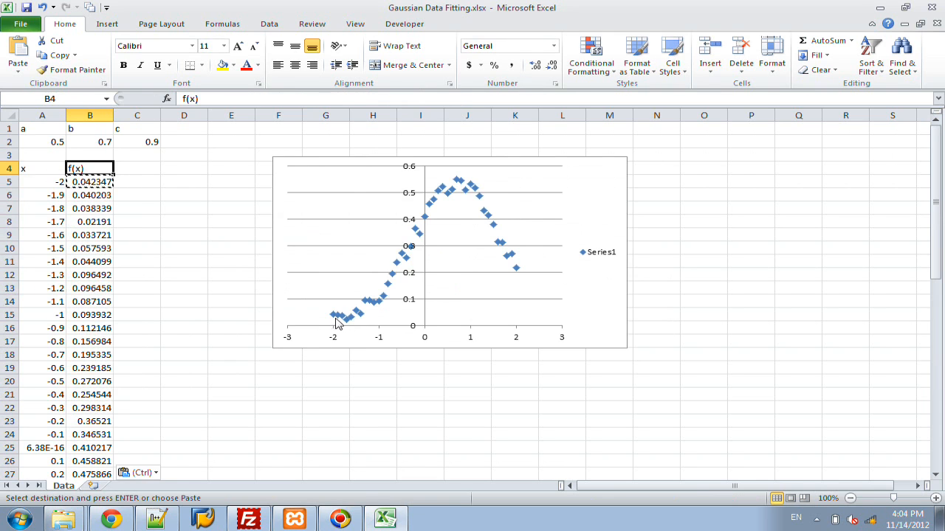
mouse_move(509, 252)
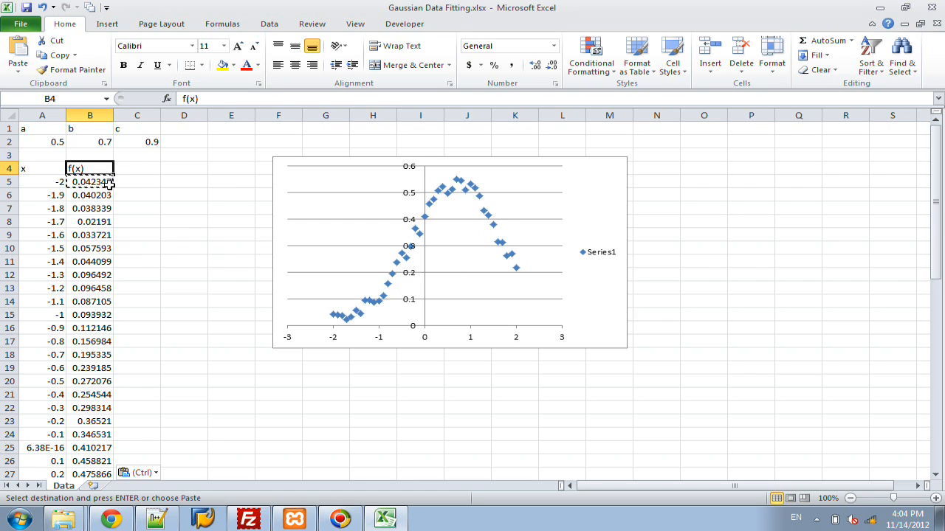
text(Trendline)
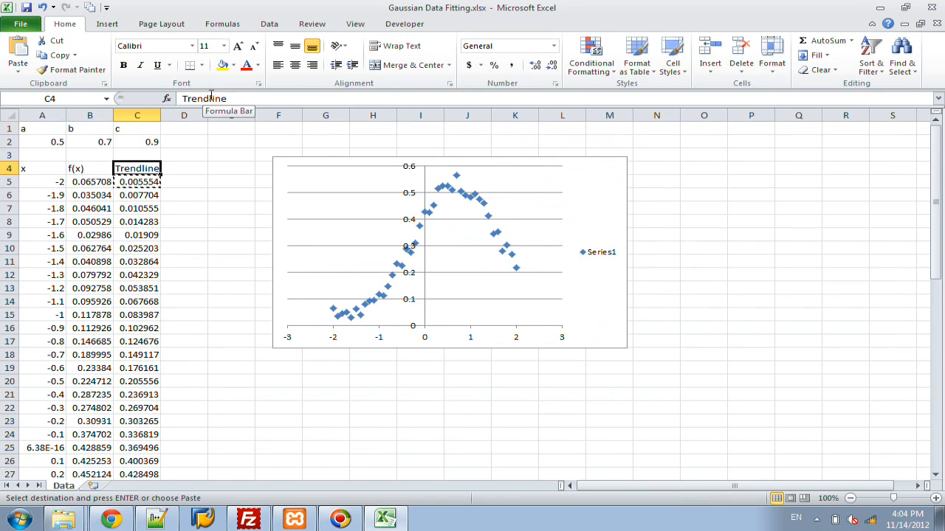
Step: Inspect the Trendline formula in C5, re-append +RAND()/15 to B5 and commit it down all 41 rows
click(135, 181)
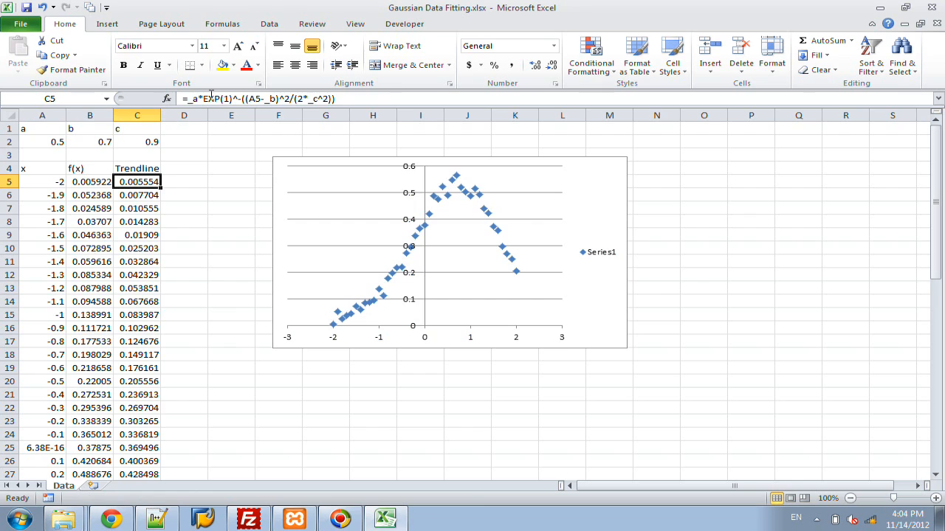
text(+RAND()/15)
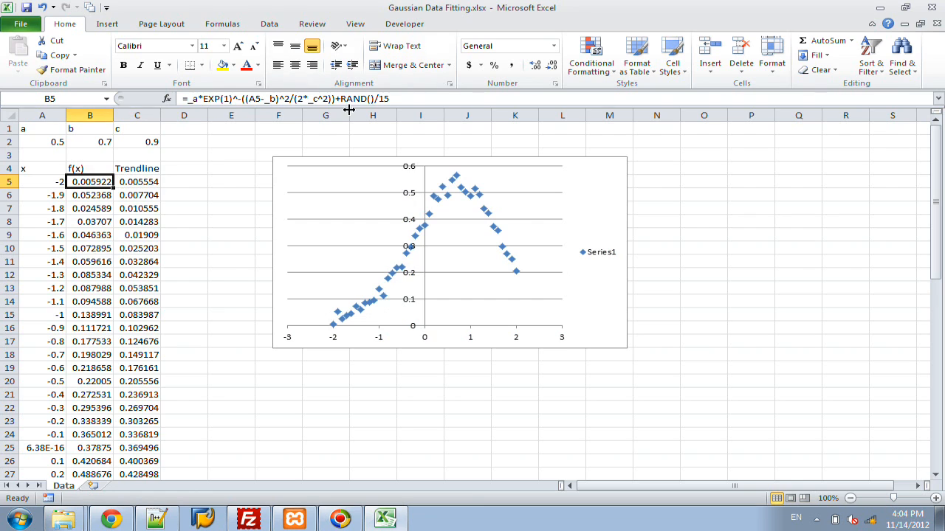
click(372, 115)
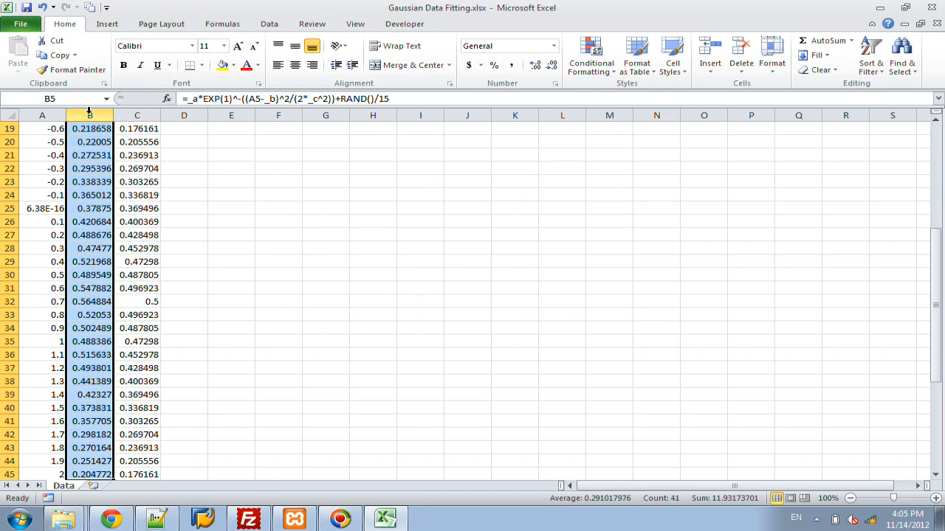
Step: Freeze the noisy f(x) column by pasting it back as values, leaving the Trendline formulas intact
click(56, 57)
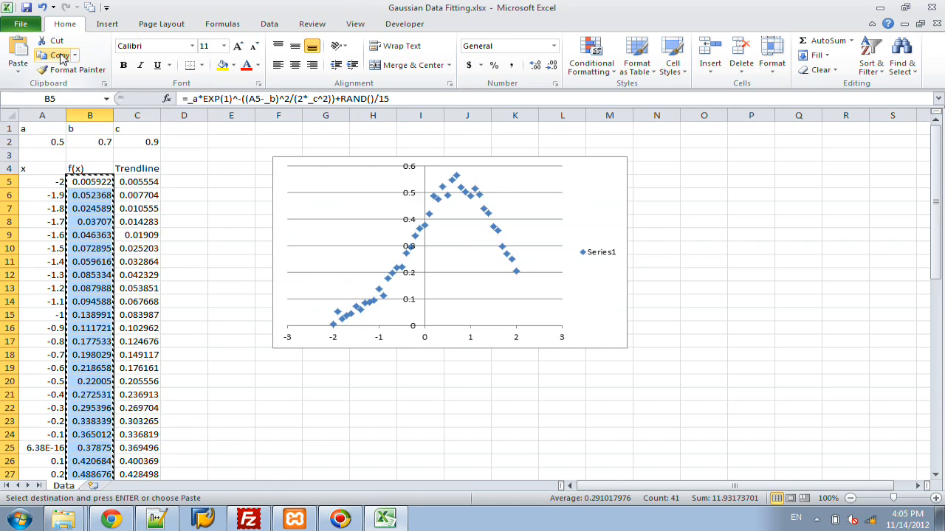
click(18, 62)
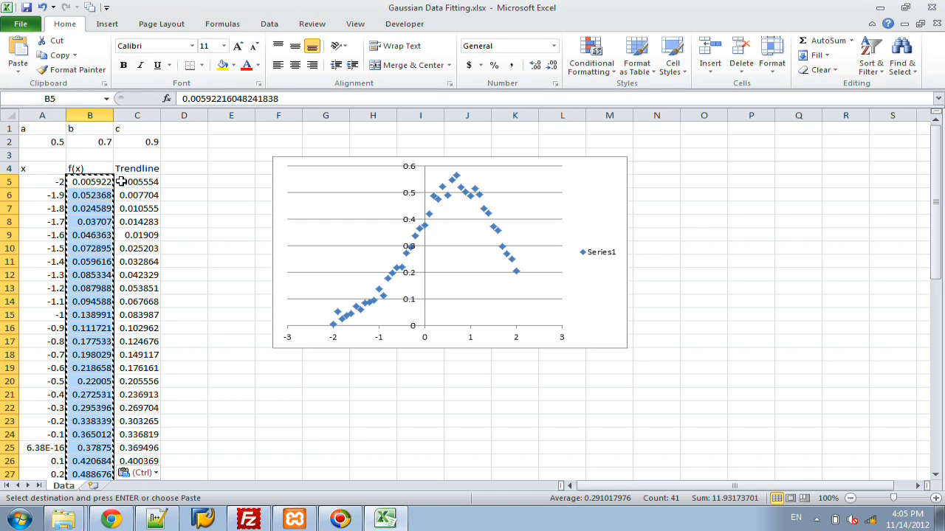
click(90, 181)
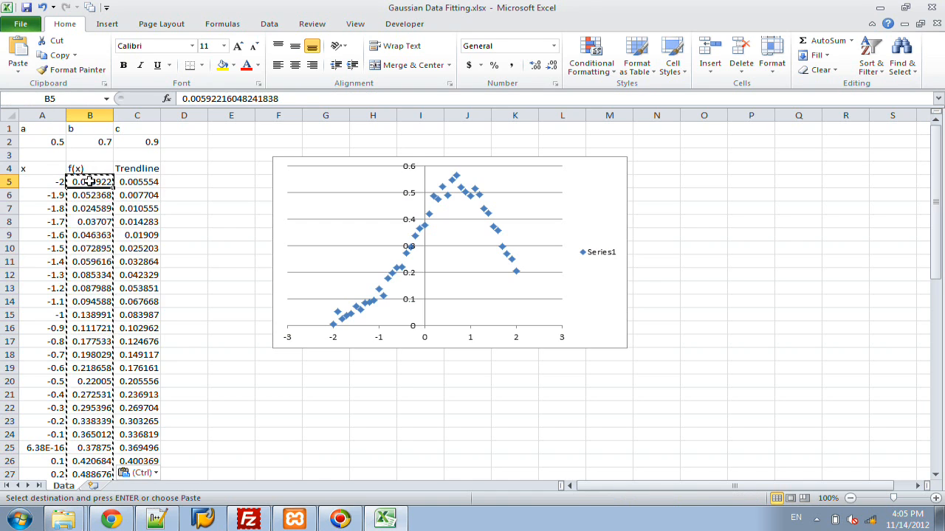
click(136, 181)
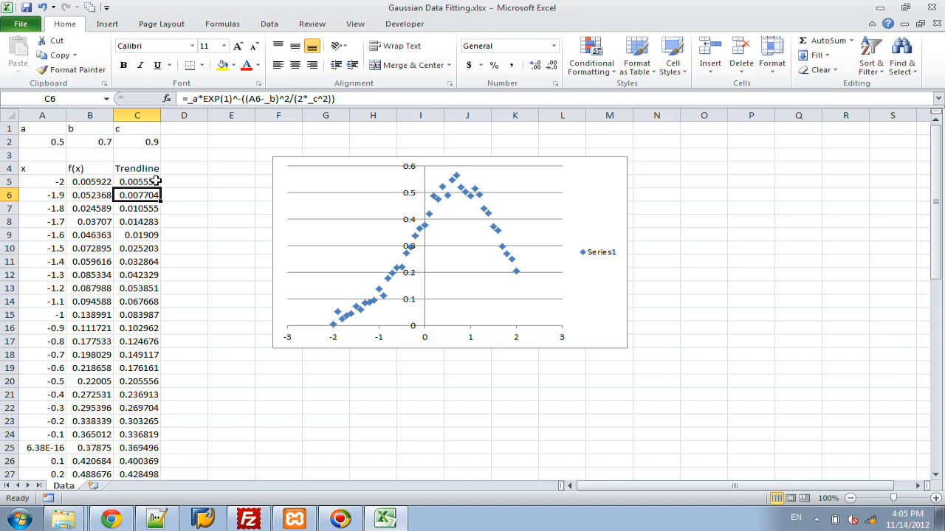
mouse_move(591, 180)
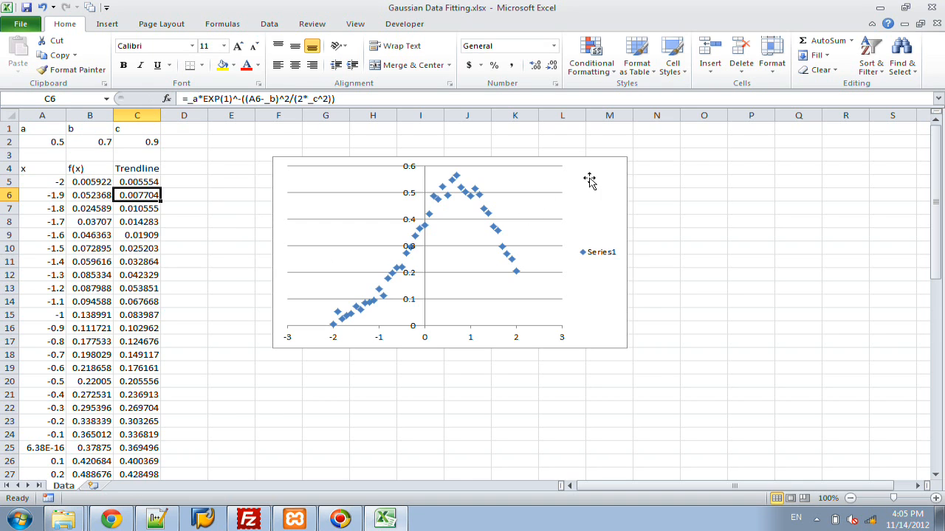
Step: Briefly look at Move Chart and cancel it, leaving the chart's context menu showing
right_click(590, 180)
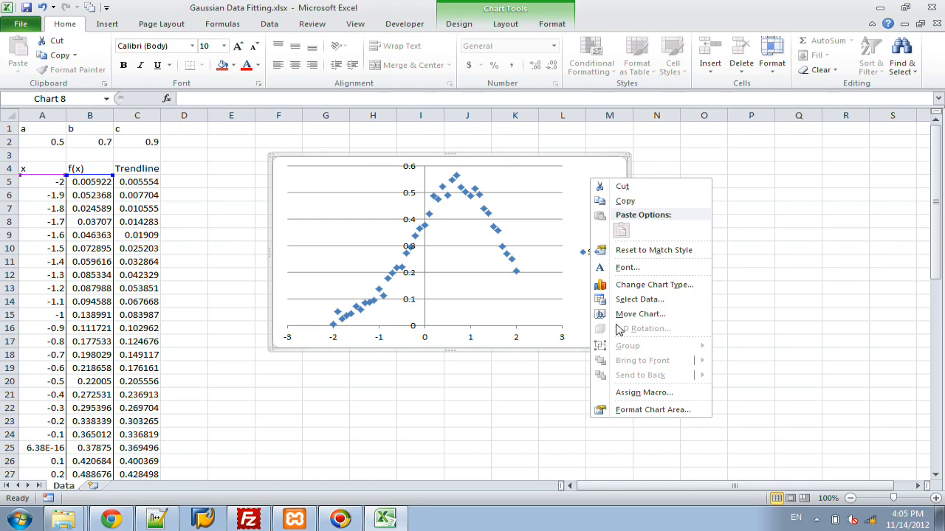
click(641, 313)
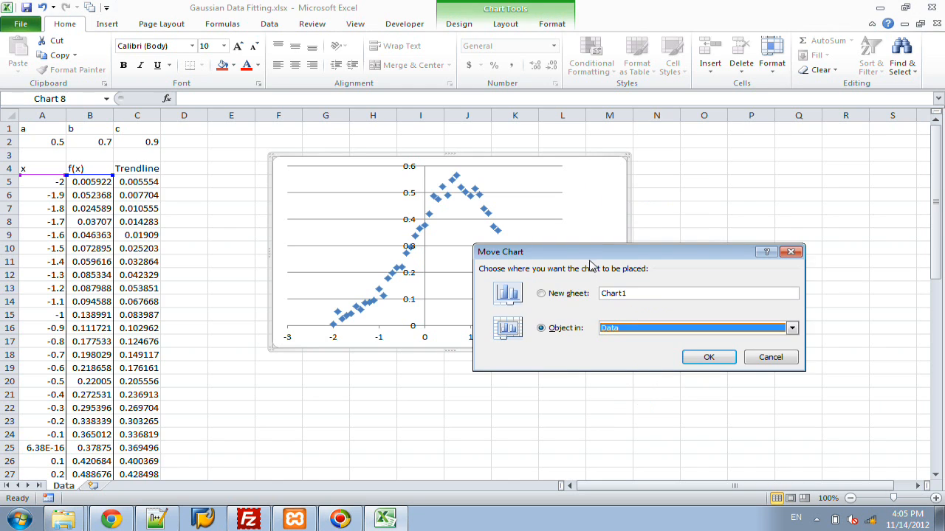
click(708, 356)
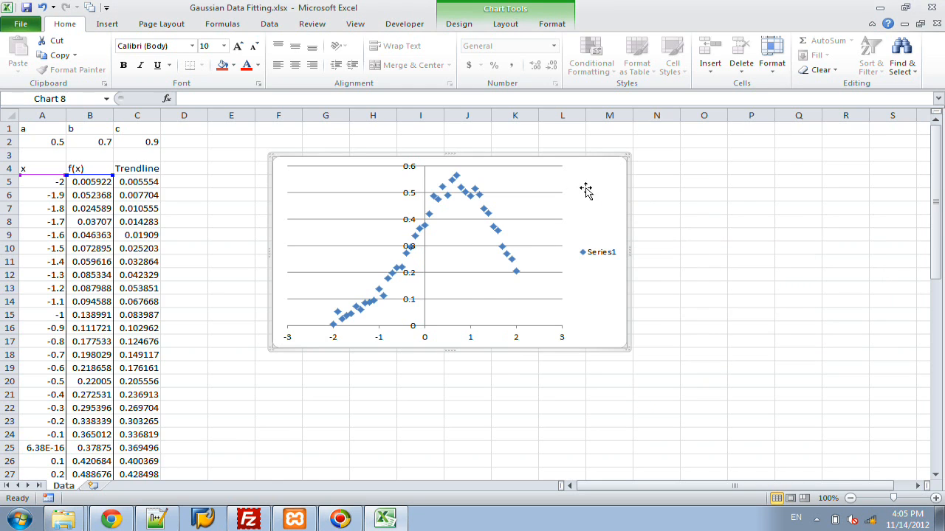
right_click(585, 192)
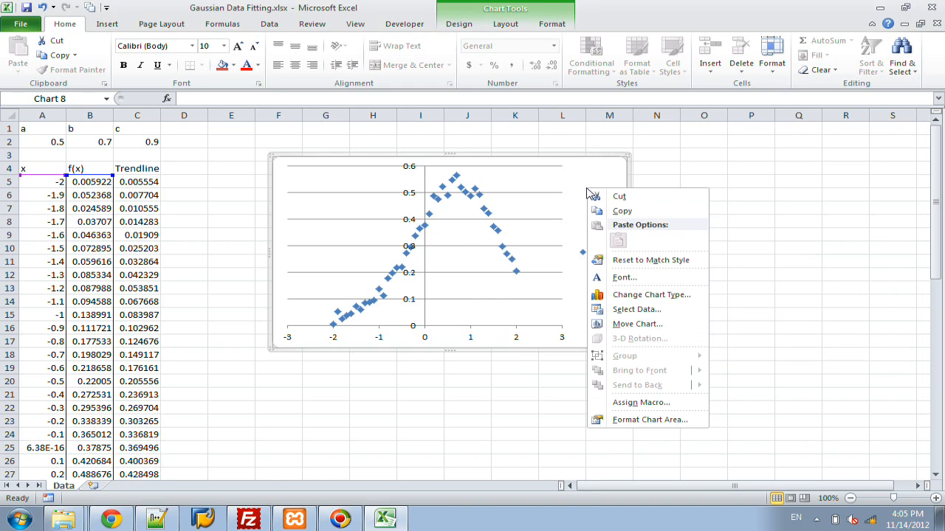
mouse_move(636, 310)
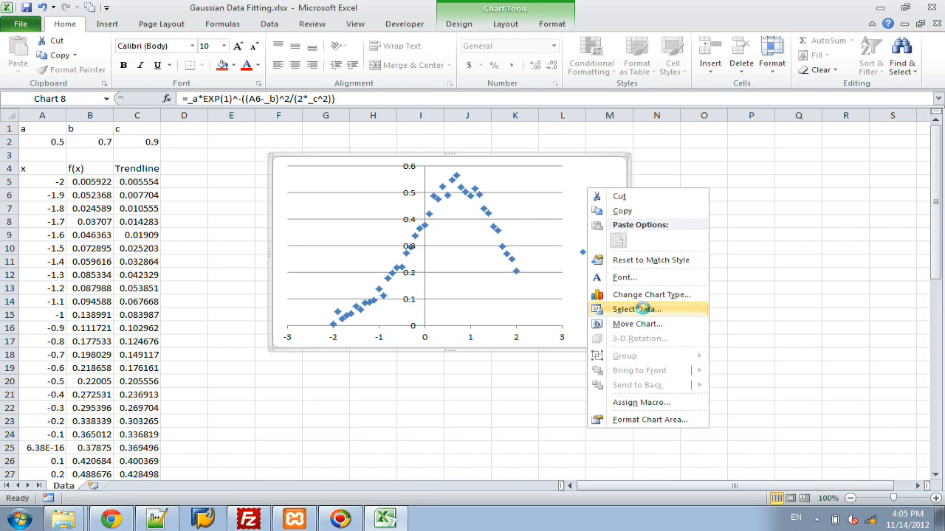
Step: In Select Data, rename the existing series to Raw Data
click(641, 310)
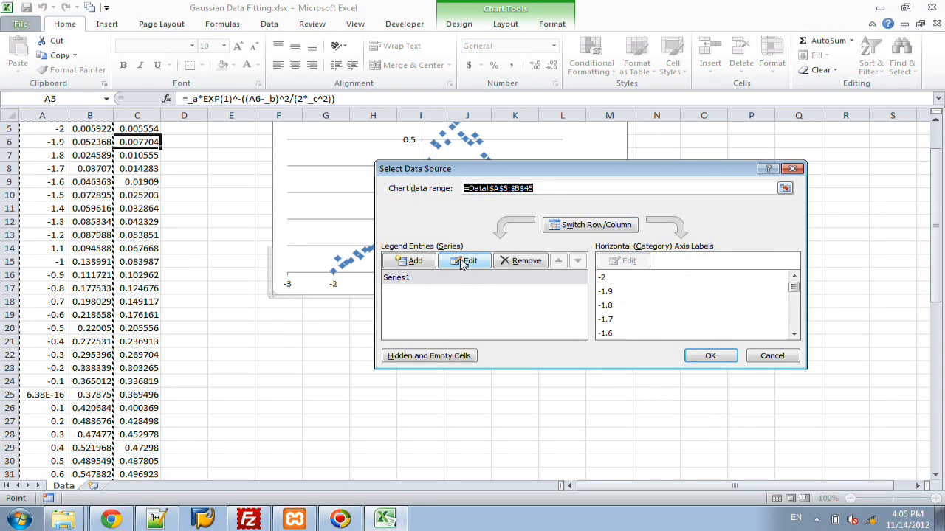
click(464, 259)
text(Raw D)
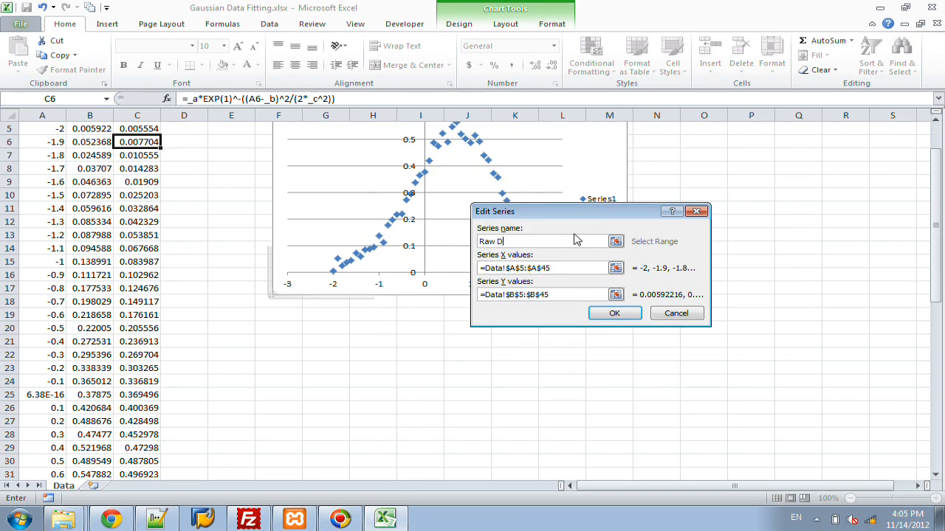
click(615, 313)
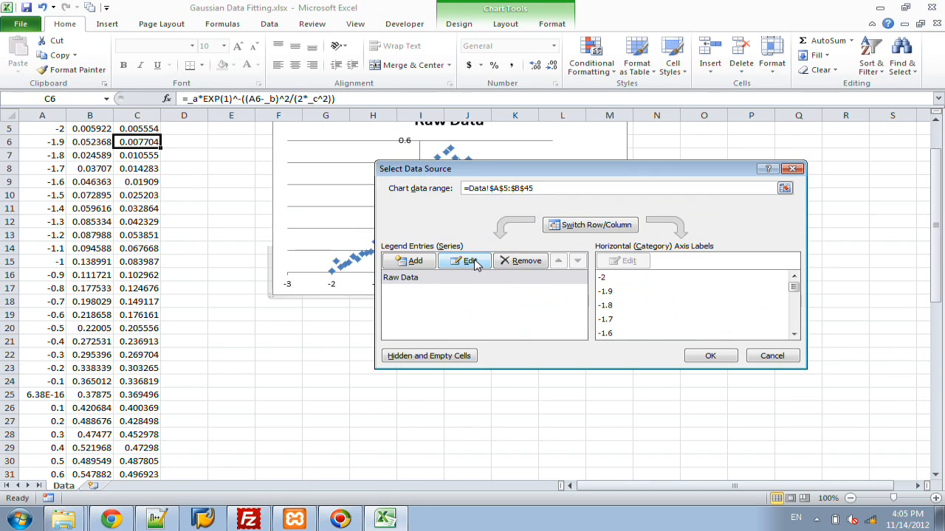
Step: Add a Trendline series with X values A5:A45 and Y values C5:C45 and apply it
click(463, 260)
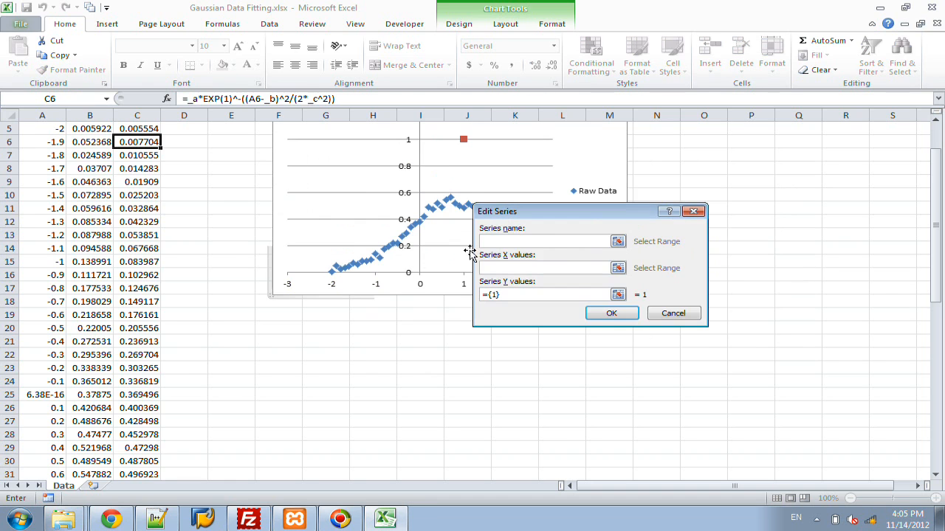
click(41, 142)
text(Trendline)
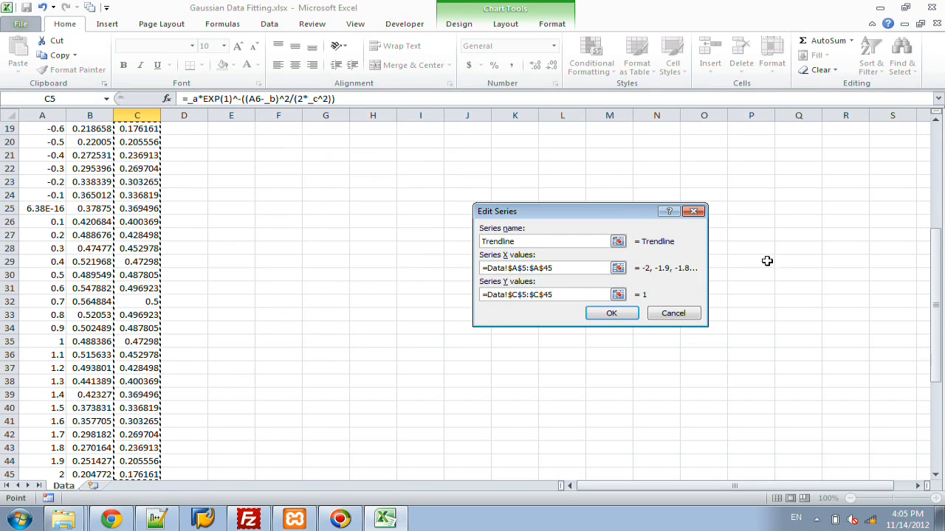
click(611, 313)
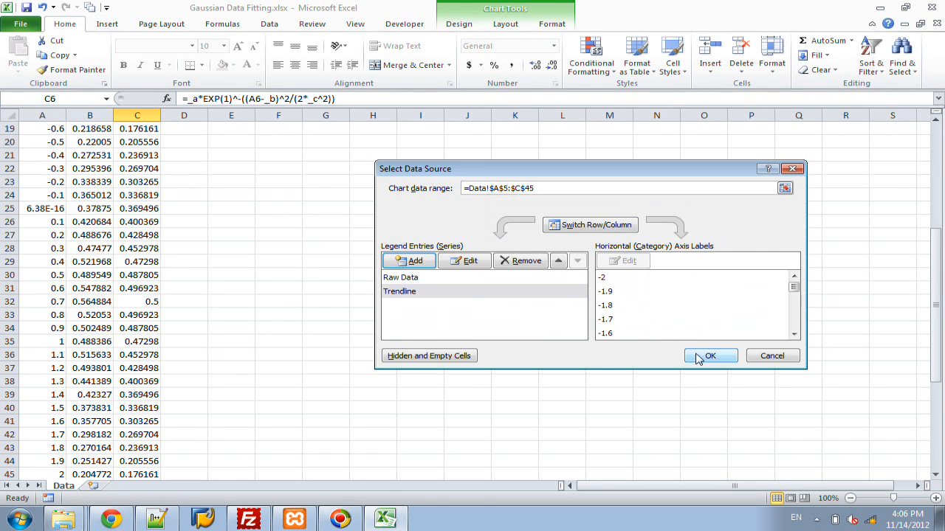
click(708, 356)
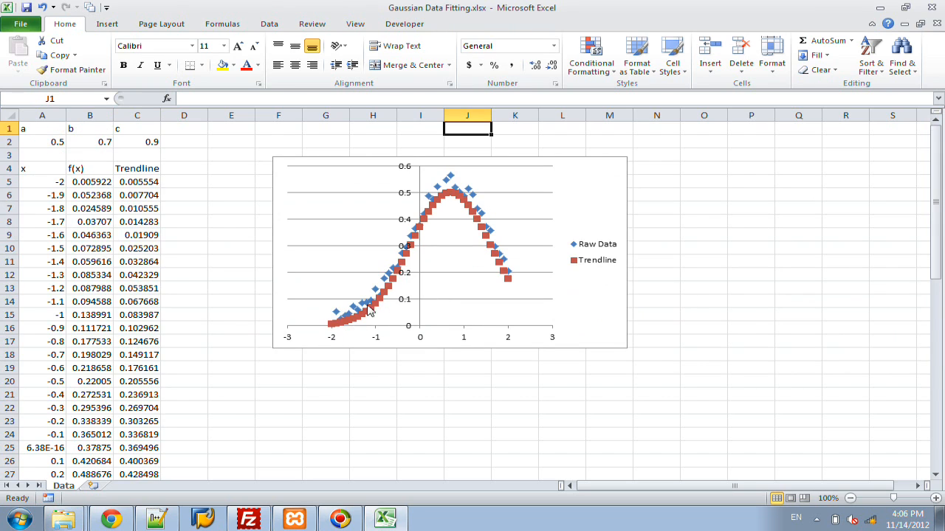
mouse_move(504, 290)
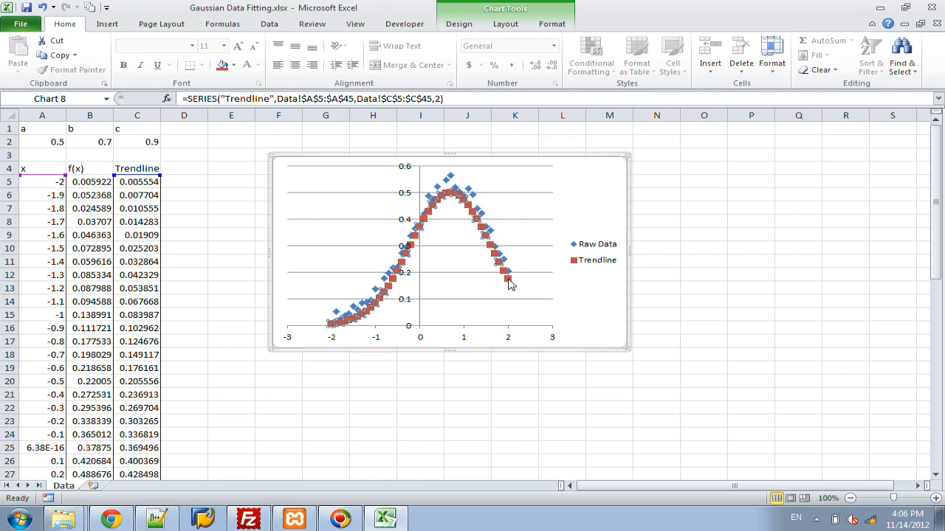
Step: Format the Trendline series as a solid black line with no markers and adjusted width
right_click(508, 282)
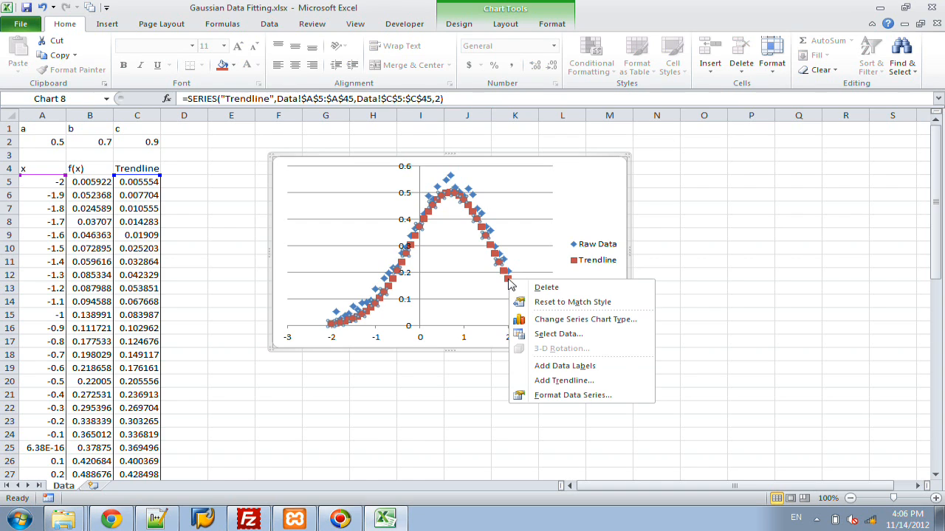
mouse_move(573, 395)
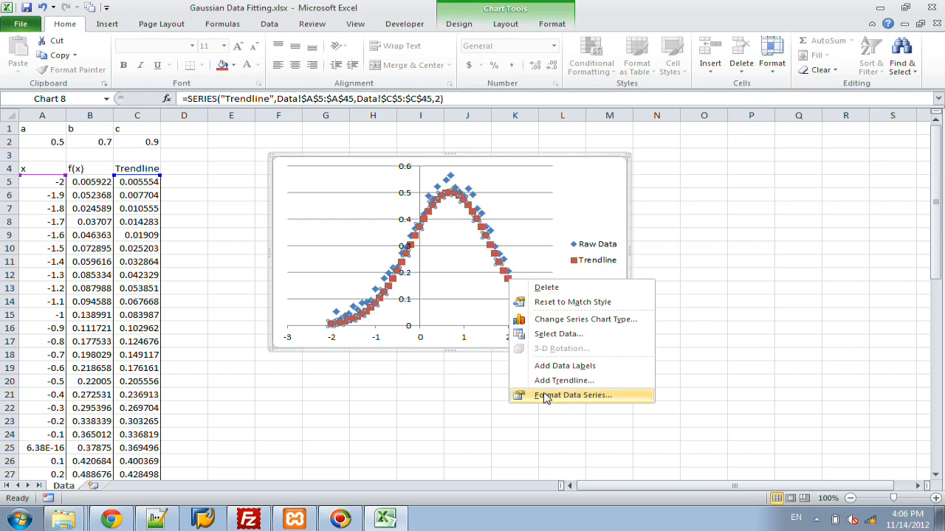
click(573, 396)
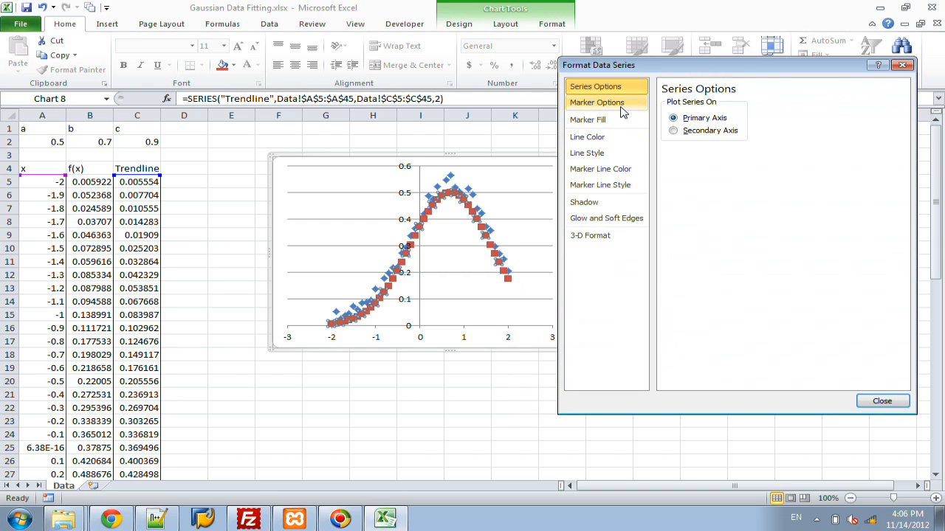
click(596, 104)
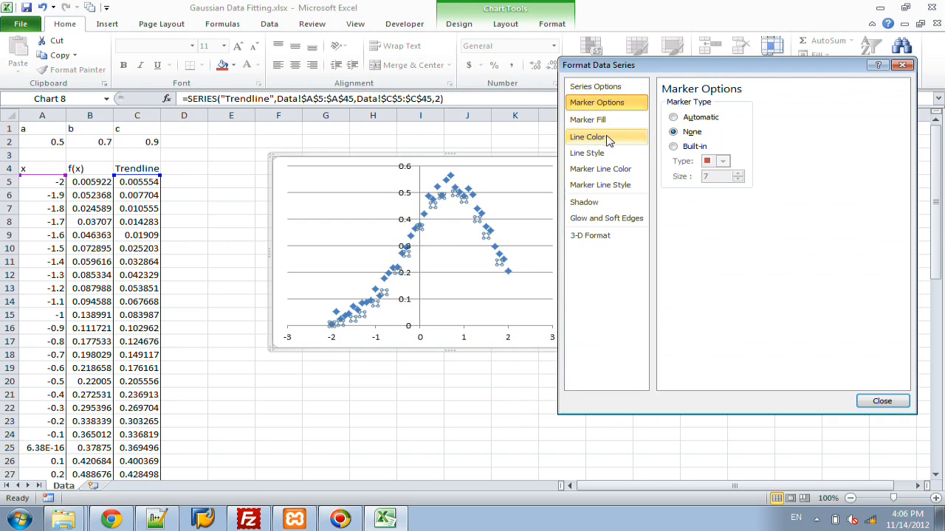
click(587, 135)
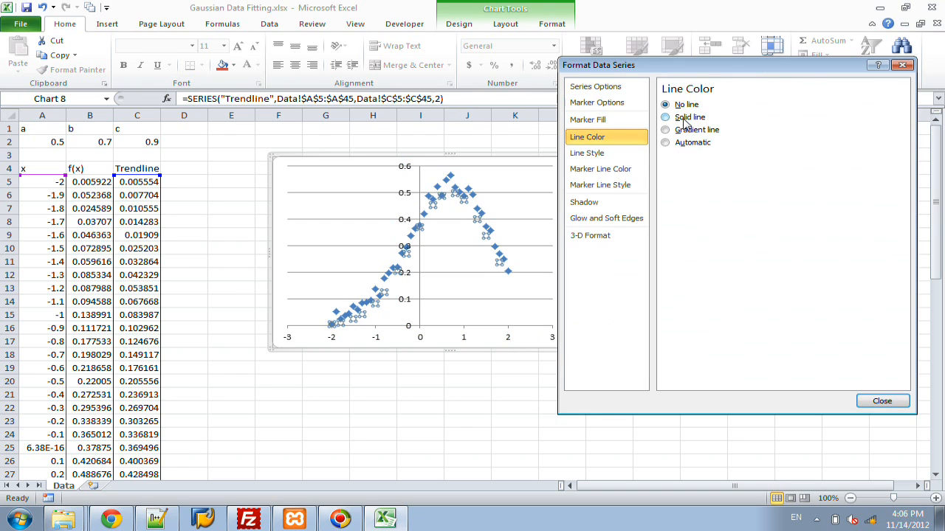
click(668, 118)
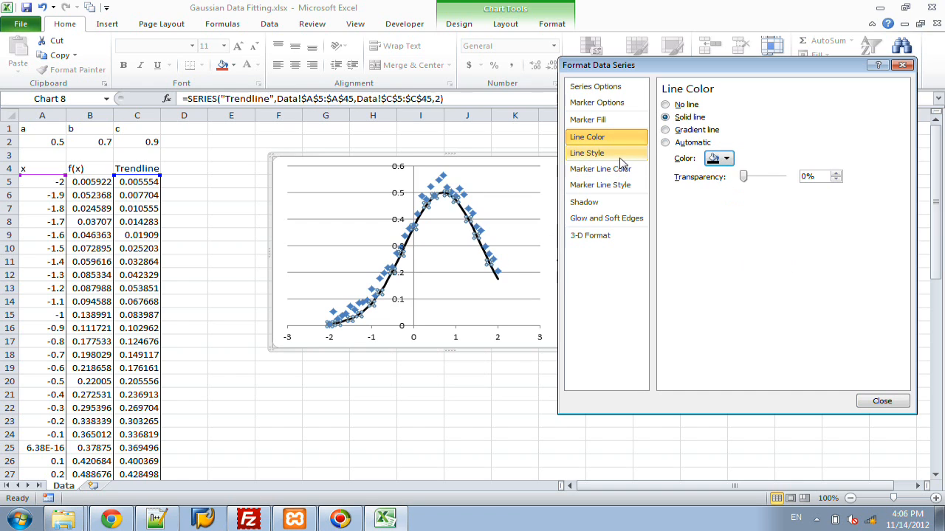
click(587, 152)
text(.2)
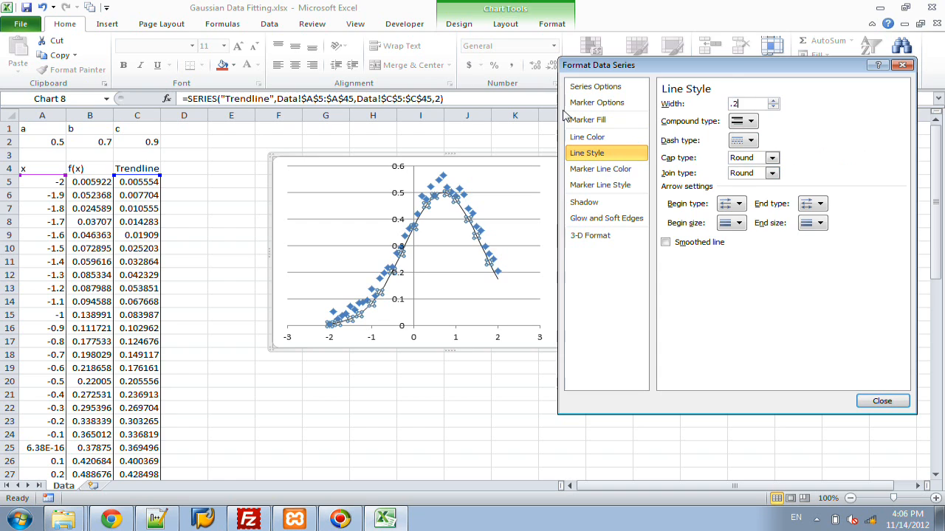
click(883, 402)
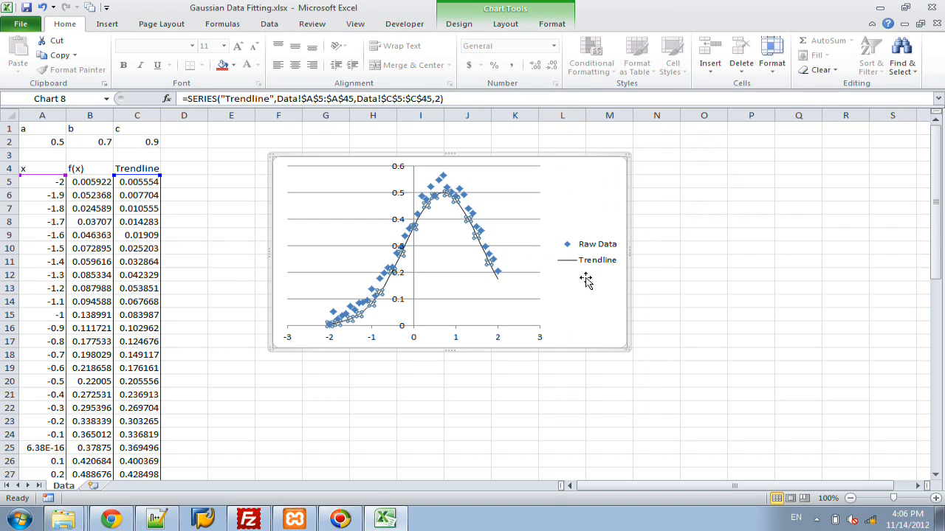
mouse_move(209, 141)
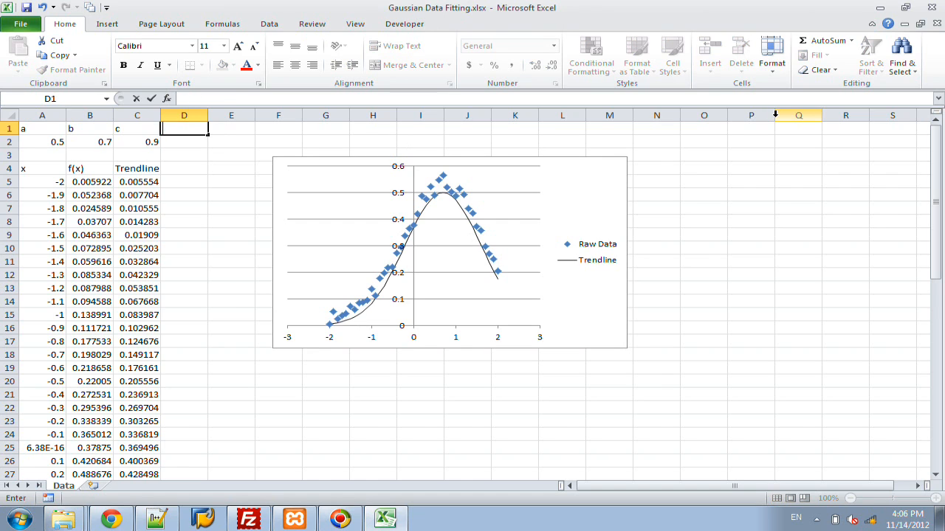
Step: Label rss and enter the array formula =SQRT(SUM((B5:B45-C5:C45)^2)) in D2, giving 0.247376
text(rss)
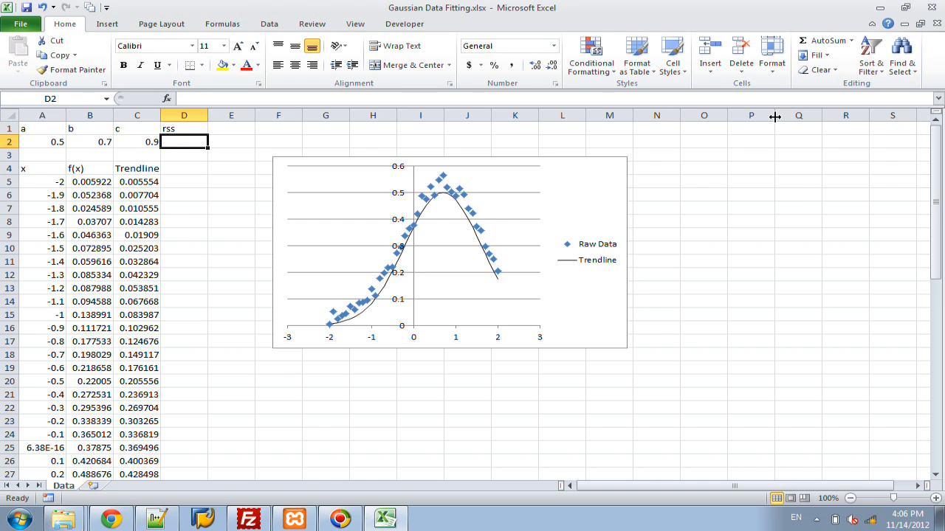
text(=)
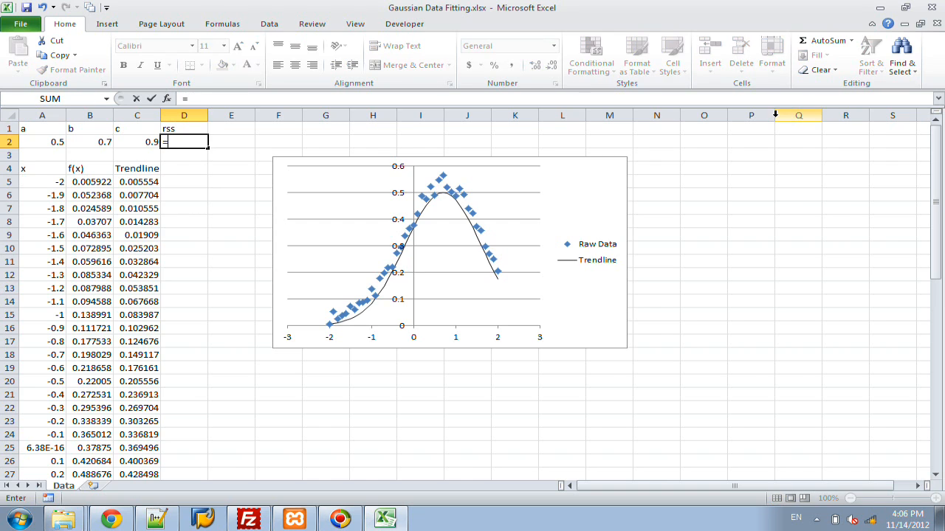
text(s)
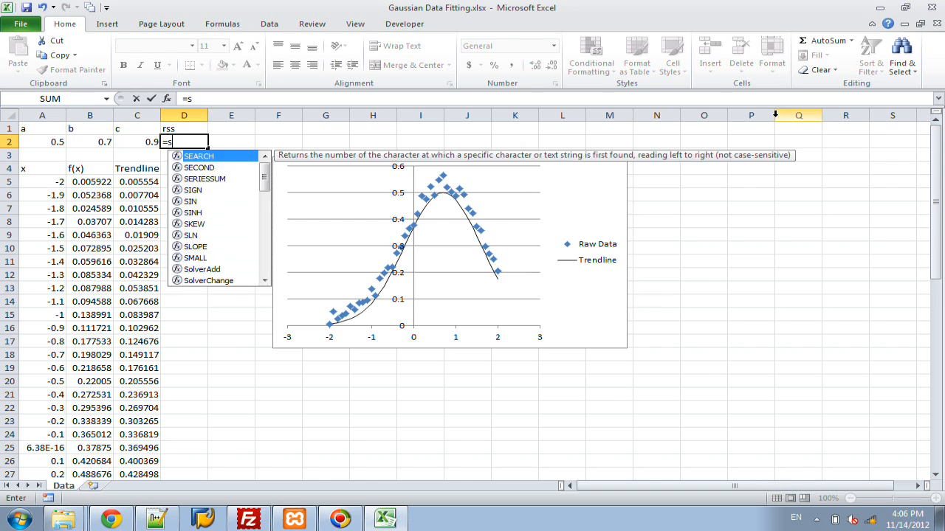
text(qrt(sum()
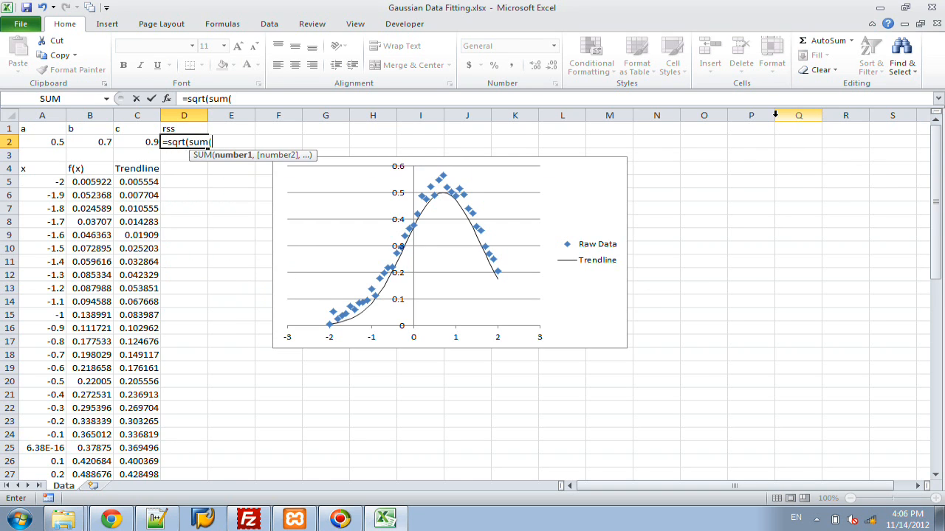
text(()
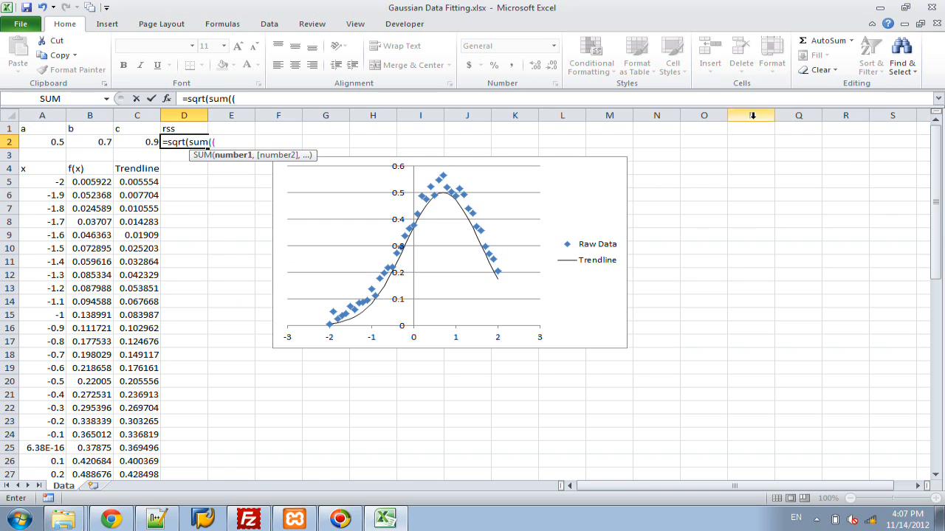
click(88, 181)
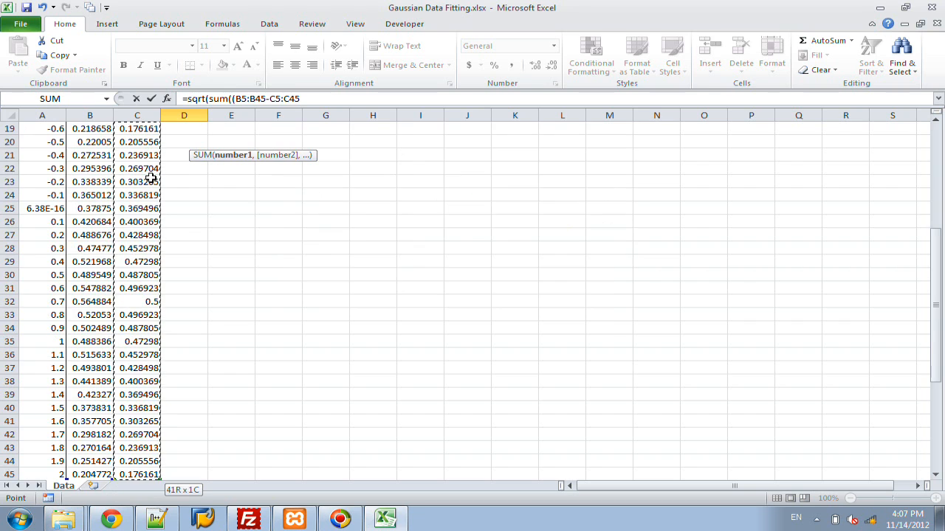
text(^2)
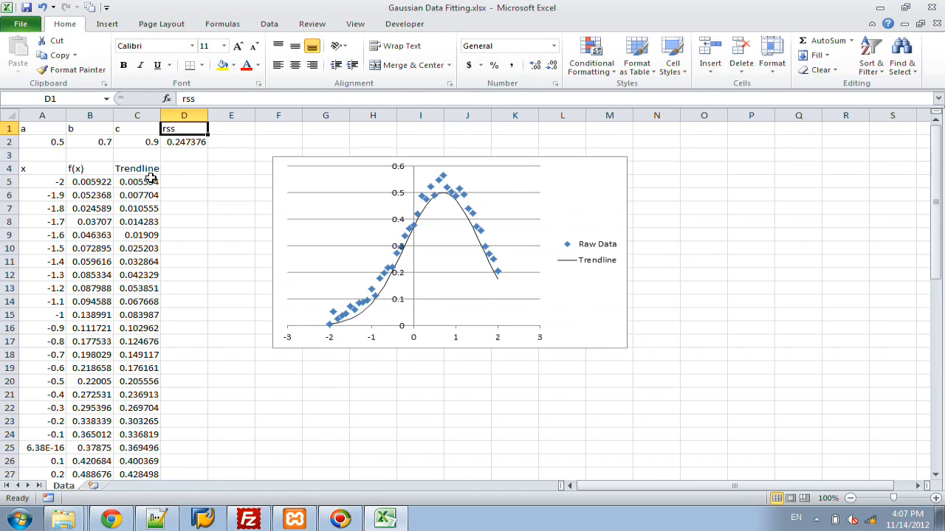
click(183, 141)
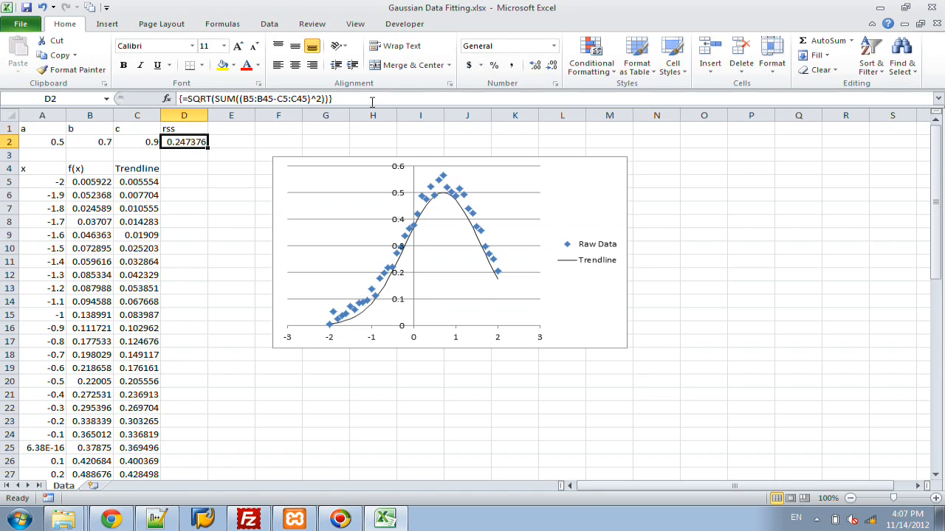
double_click(183, 142)
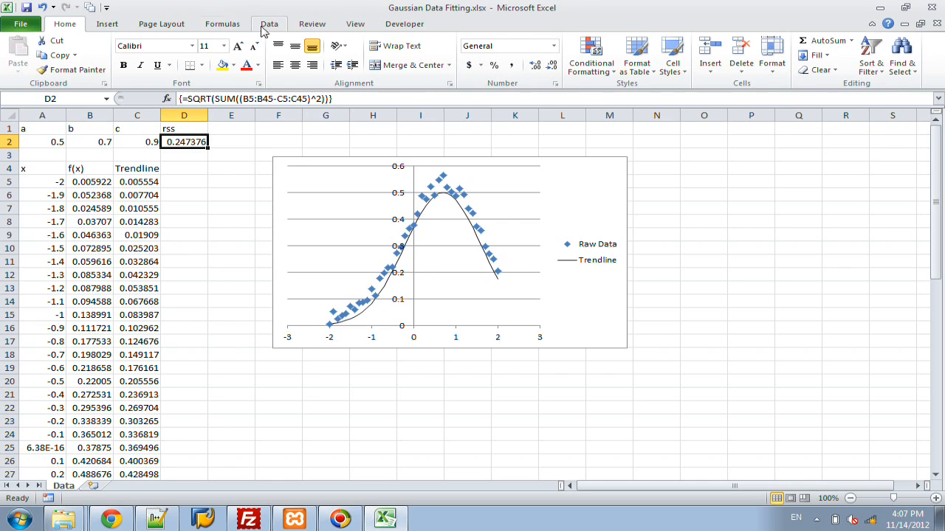
Step: Run Solver minimising $D$2 by changing $A$2:$C$2 with GRG Nonlinear
click(269, 23)
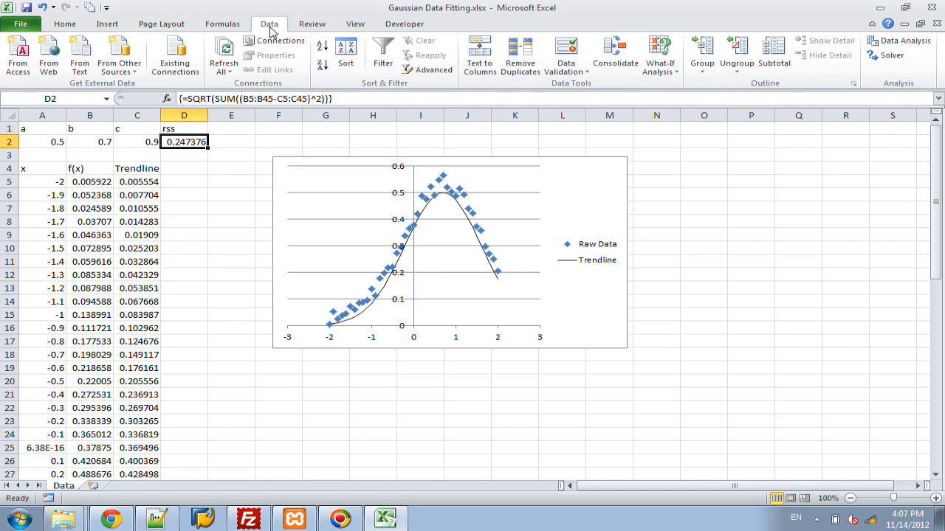
mouse_move(405, 24)
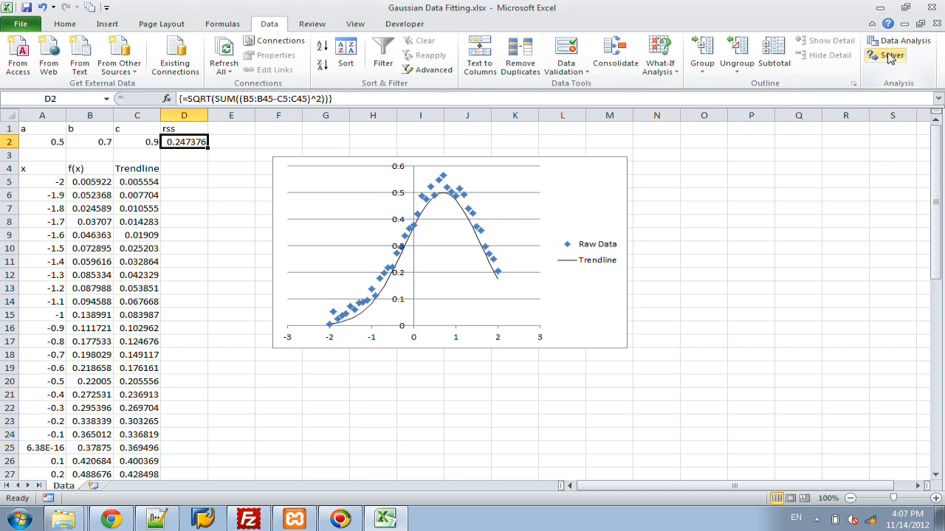
click(891, 56)
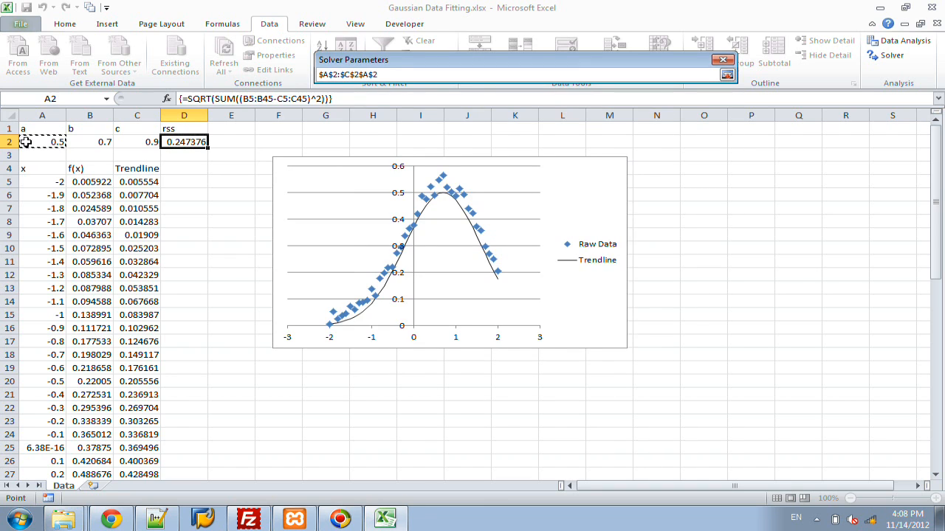
drag(42, 142, 136, 142)
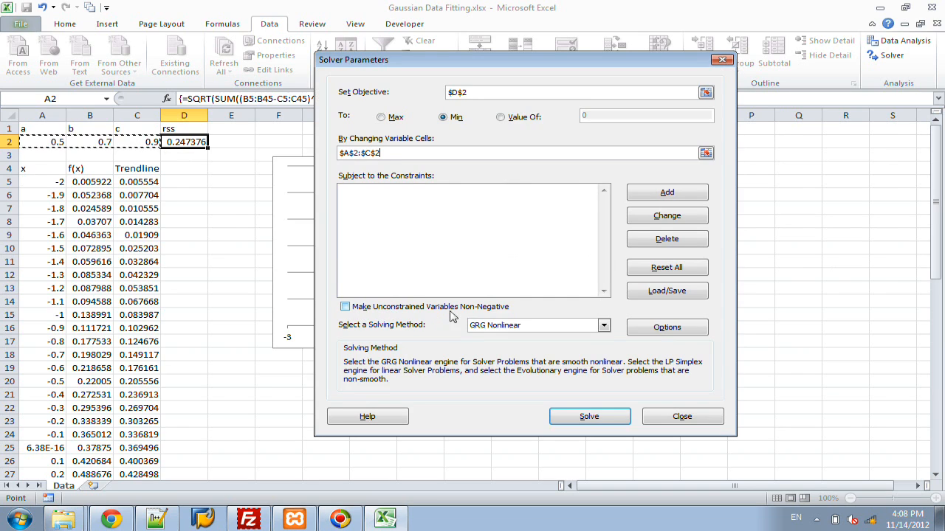
mouse_move(485, 313)
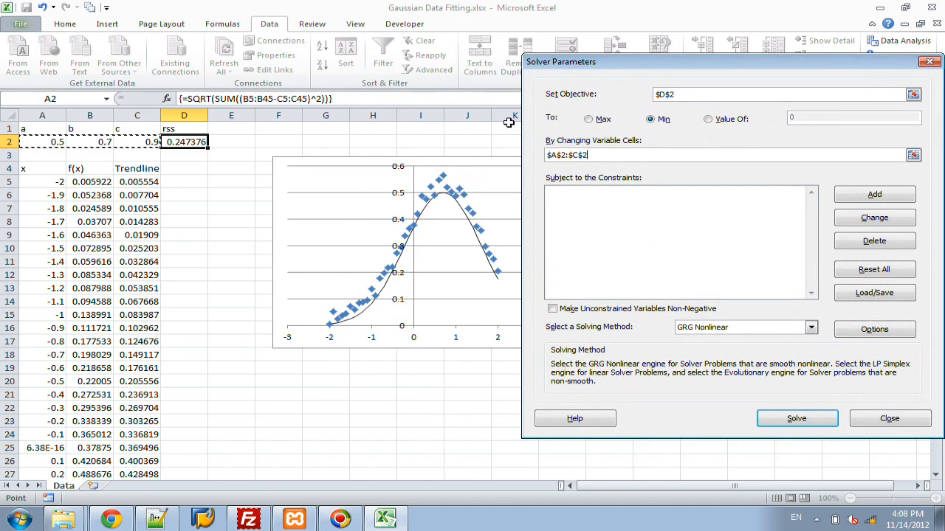
mouse_move(443, 201)
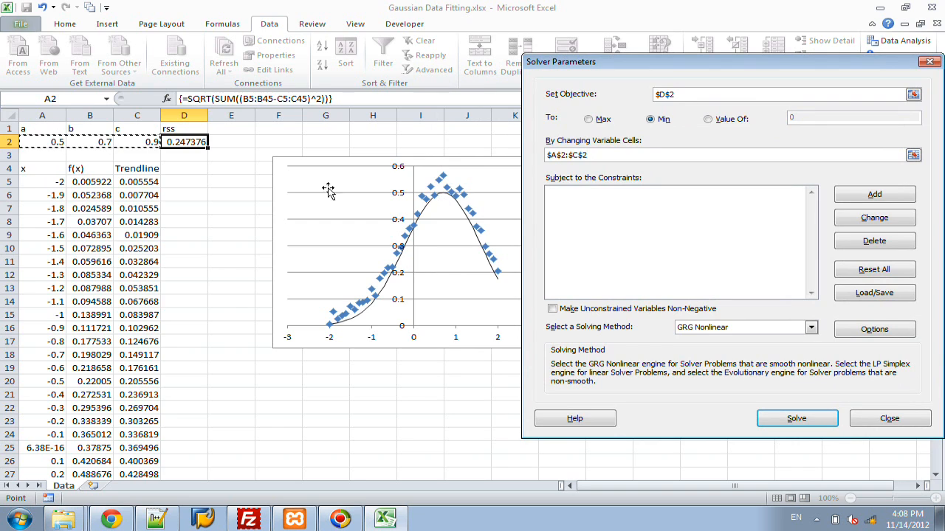
mouse_move(452, 204)
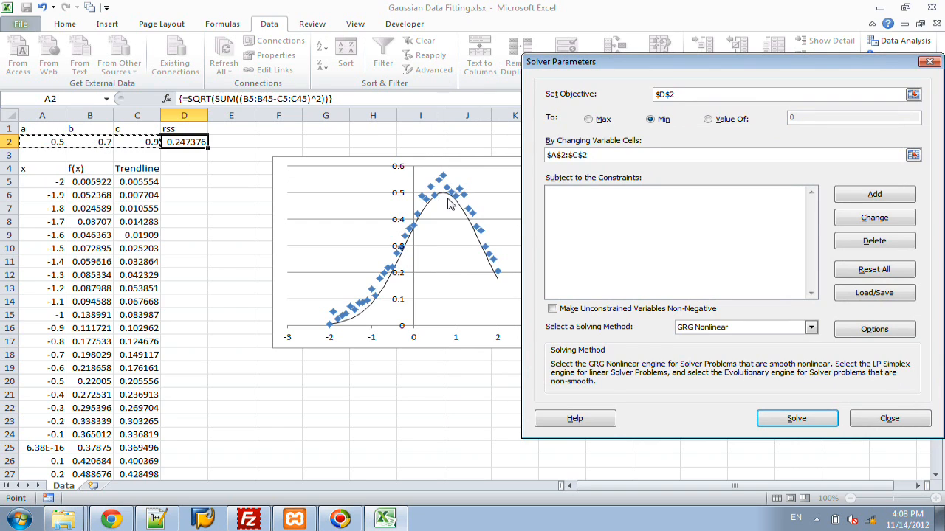
mouse_move(446, 199)
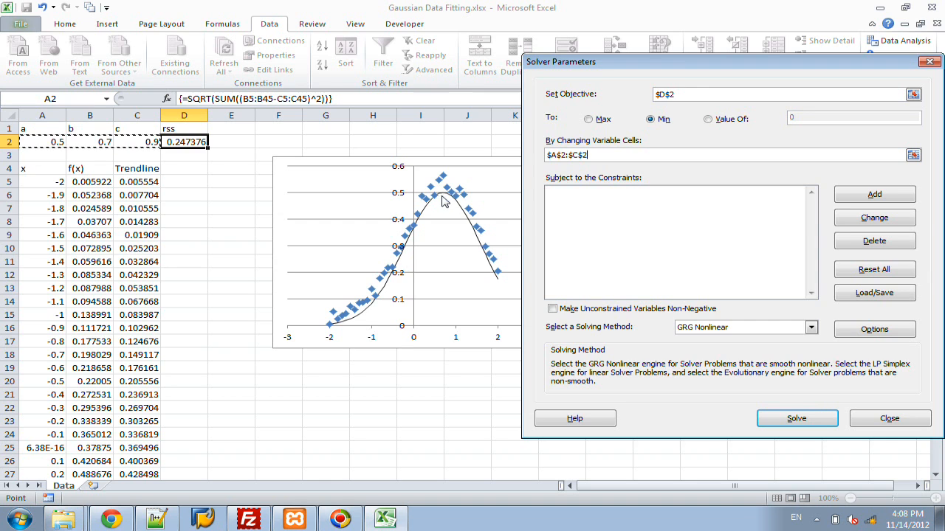
mouse_move(718, 65)
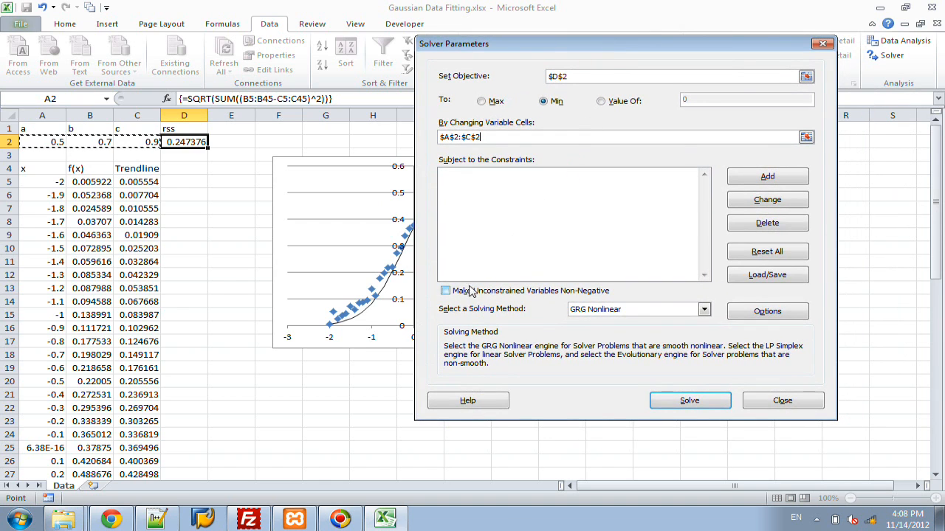
mouse_move(547, 295)
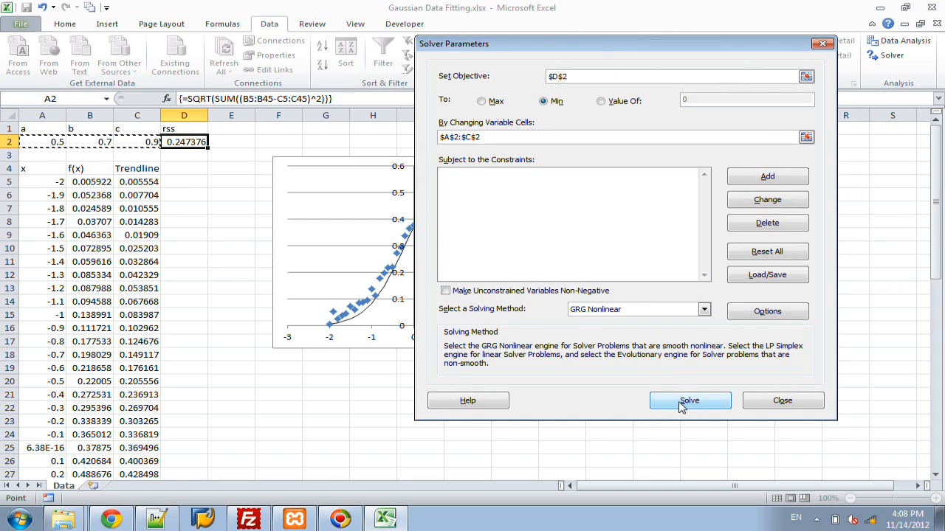
click(689, 400)
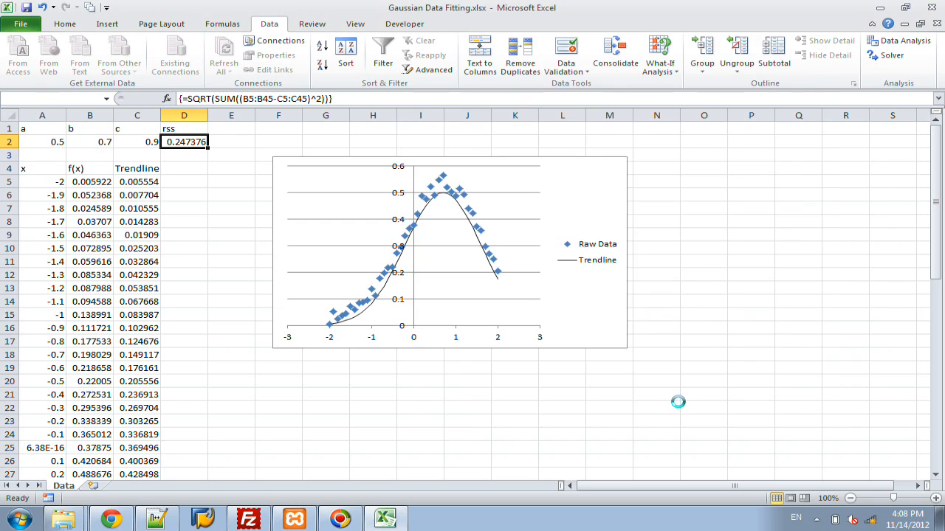
Step: Keep the Solver solution: a≈0.53, b≈0.71, c≈0.98, rss 0.118
click(900, 40)
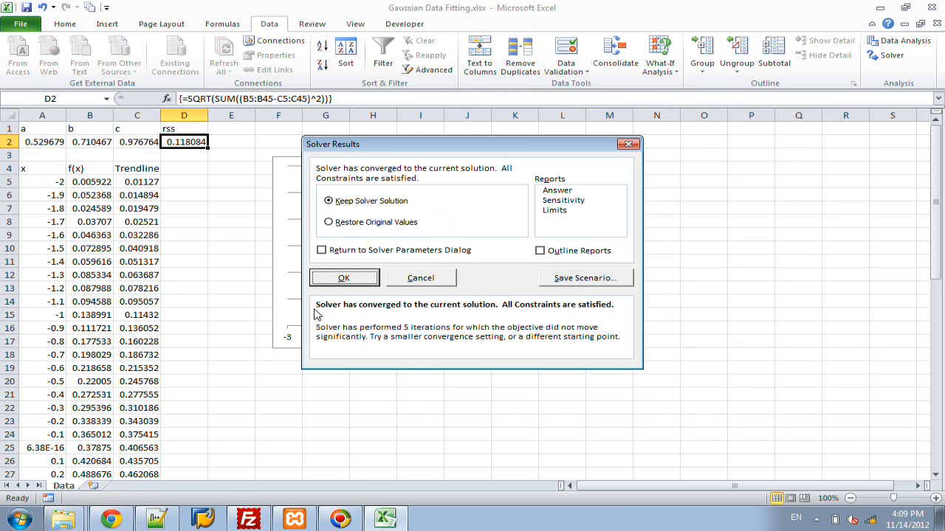
mouse_move(347, 312)
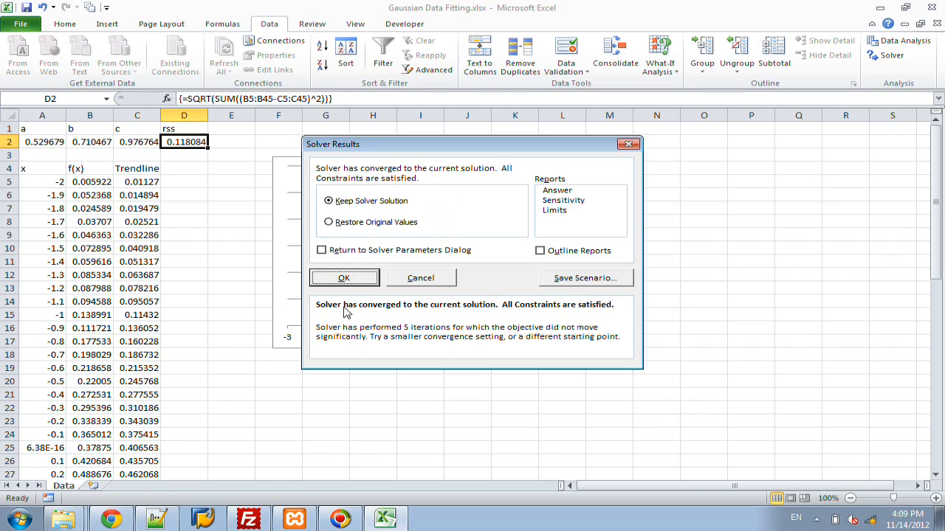
mouse_move(480, 313)
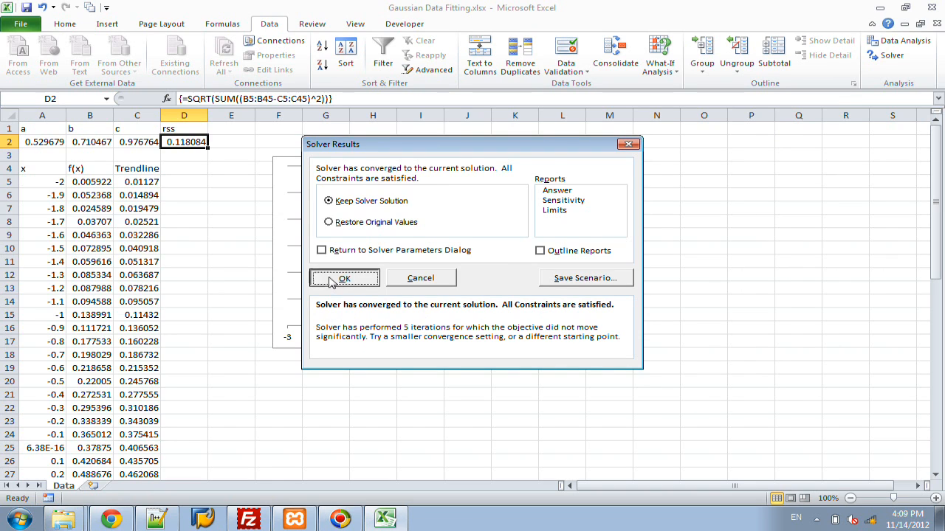
click(344, 278)
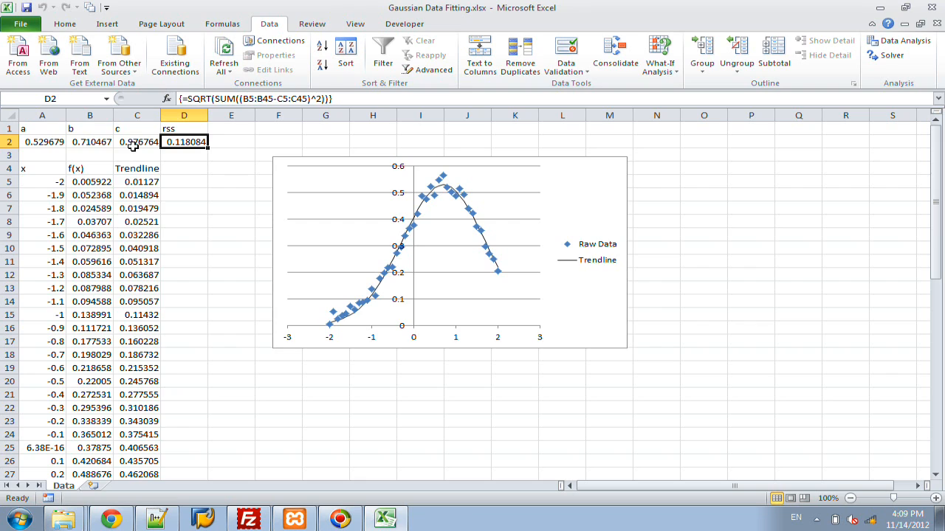
mouse_move(148, 147)
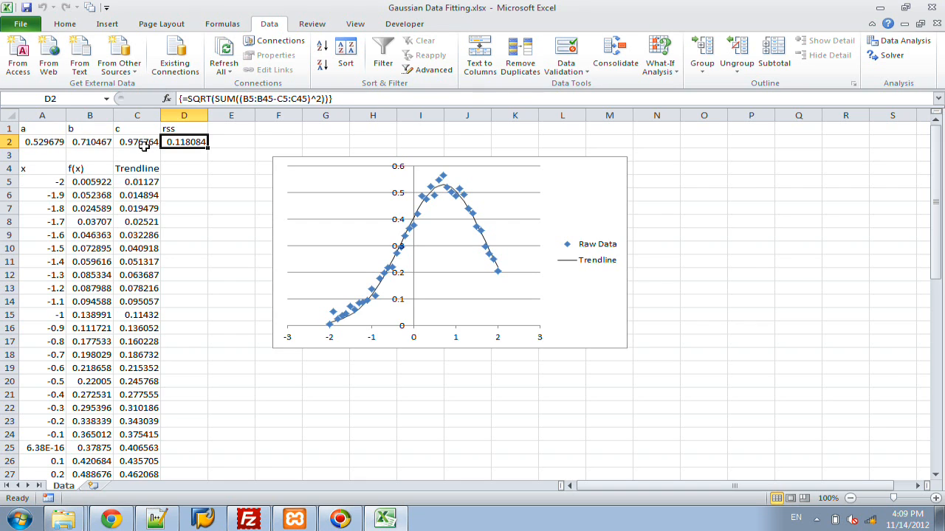
mouse_move(335, 327)
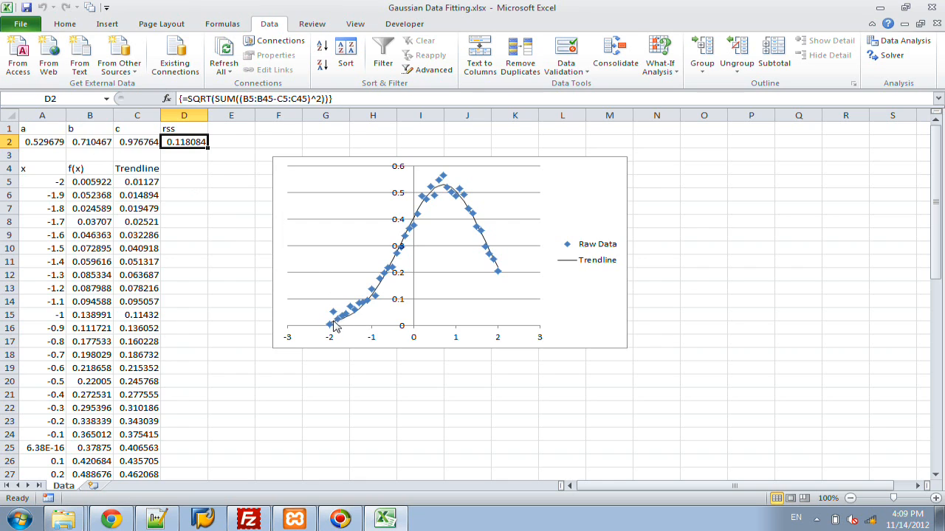
mouse_move(443, 195)
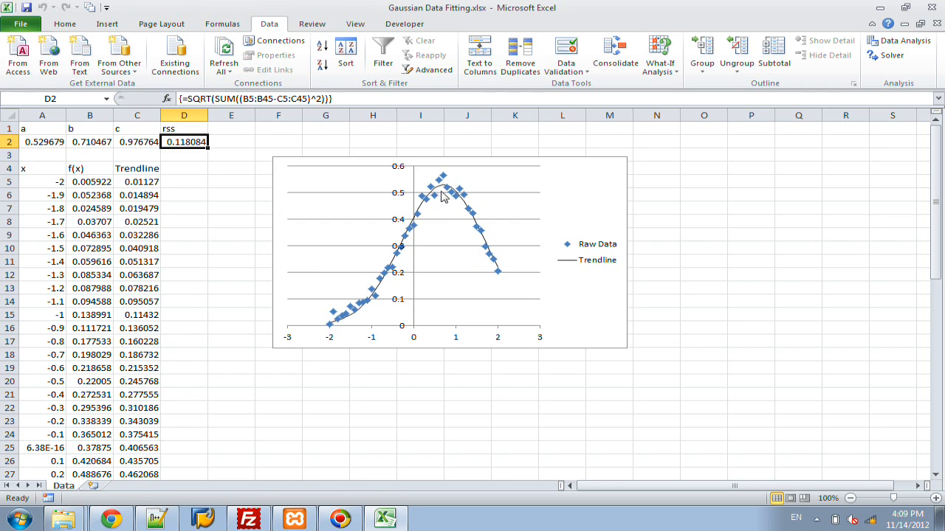
mouse_move(499, 269)
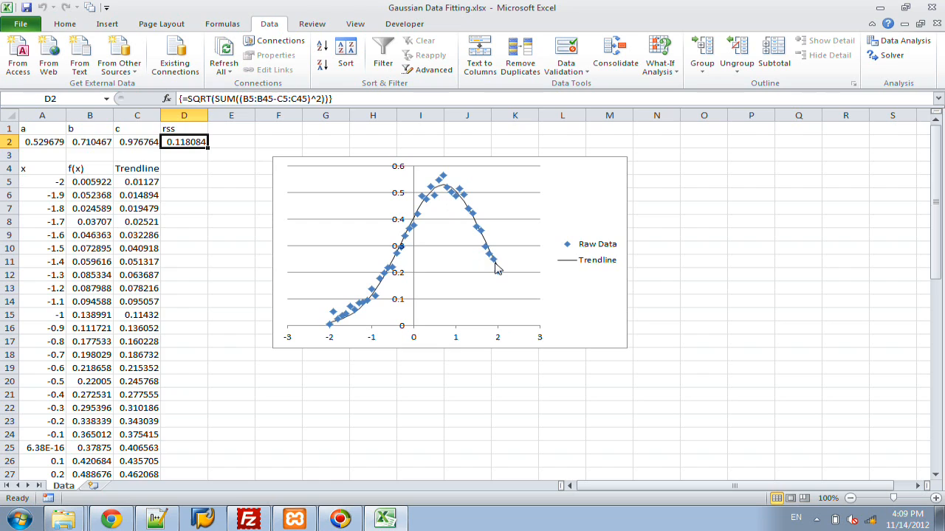